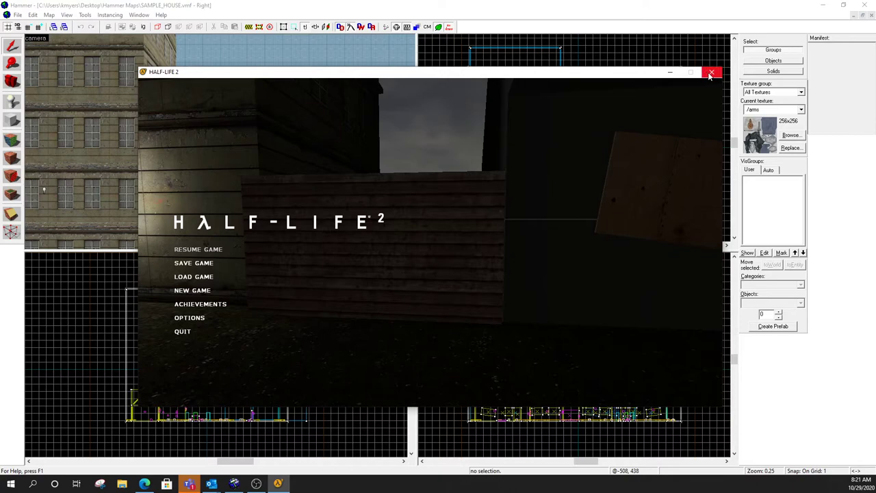
Close the running Half-Life 2 game to get back to the SAMPLE_HOUSE map.
click(711, 72)
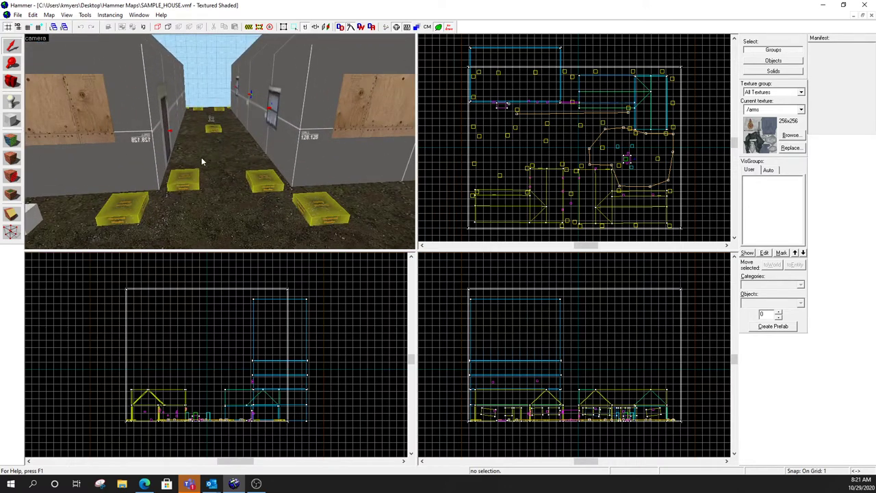
Draw a roughly 129 x 15 x 64 block brush across the hallway in the Top view.
click(12, 121)
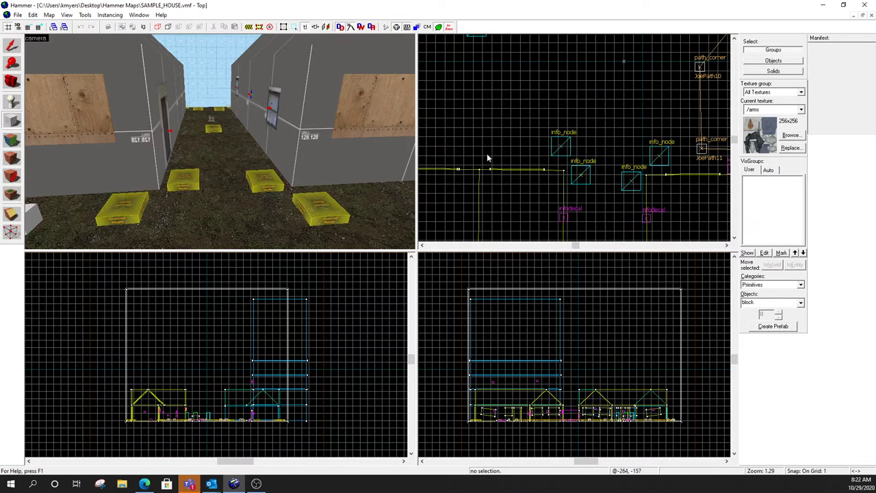
drag(483, 151, 565, 168)
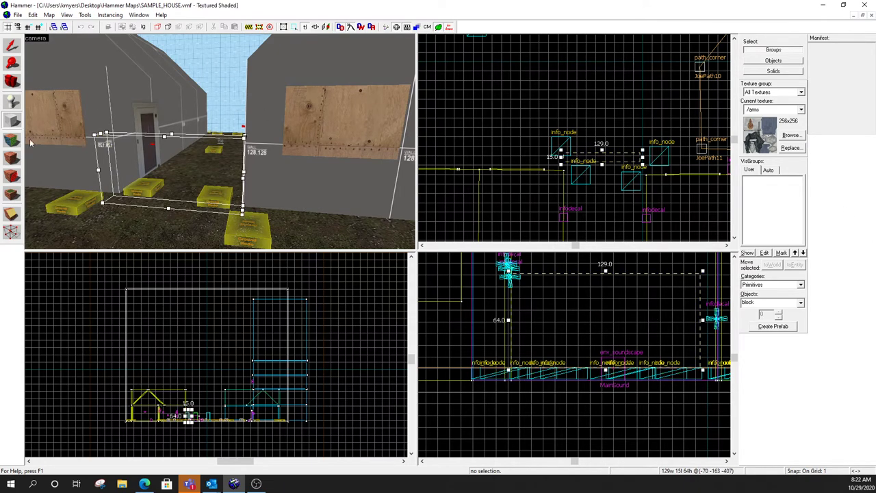
Filter the texture browser by 'wood' to find wood/woodwall005a for the panel.
click(791, 135)
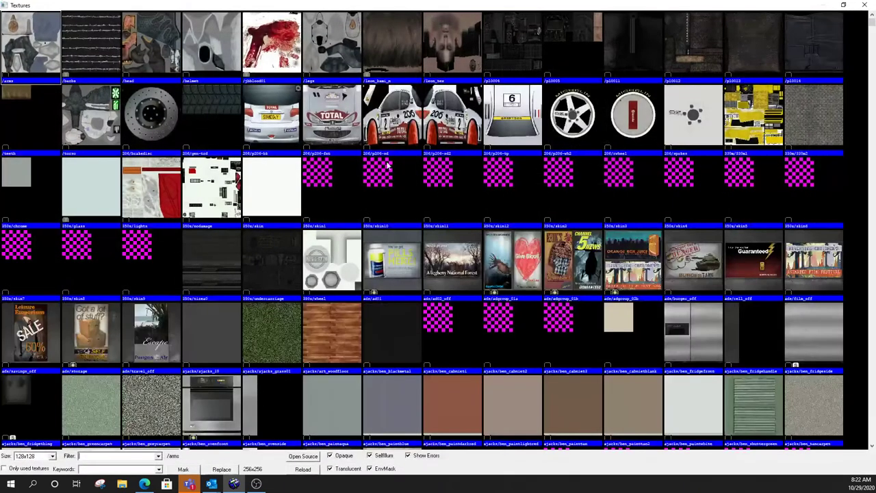
text(wd)
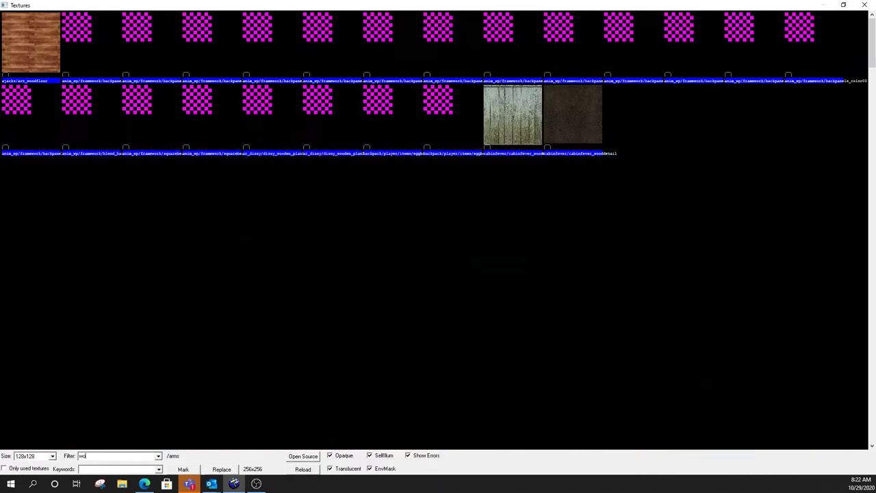
text(wood)
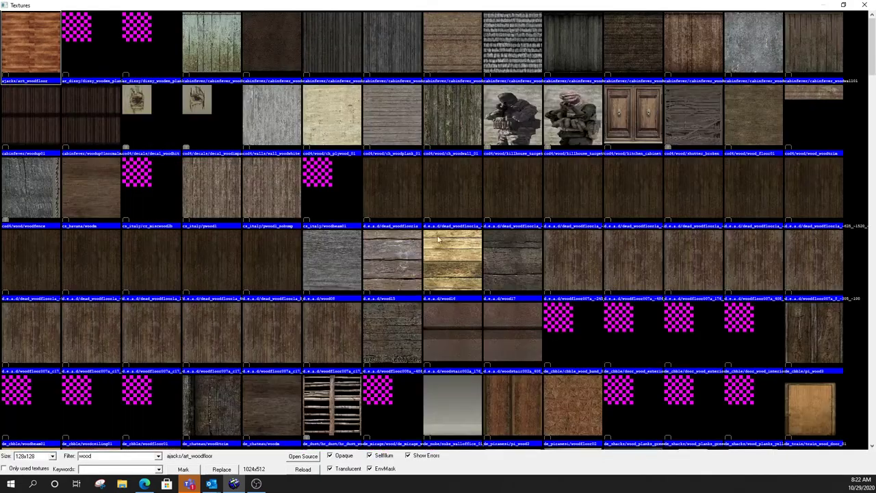
scroll(down, 3)
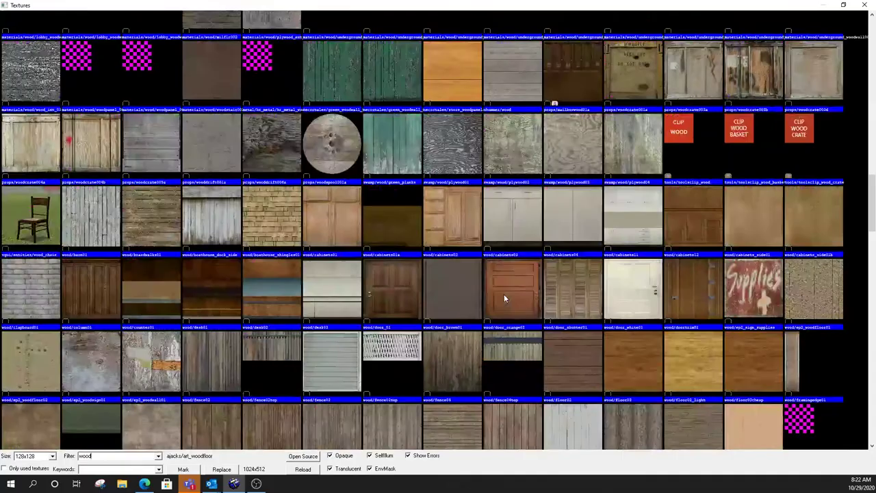
scroll(down, 3)
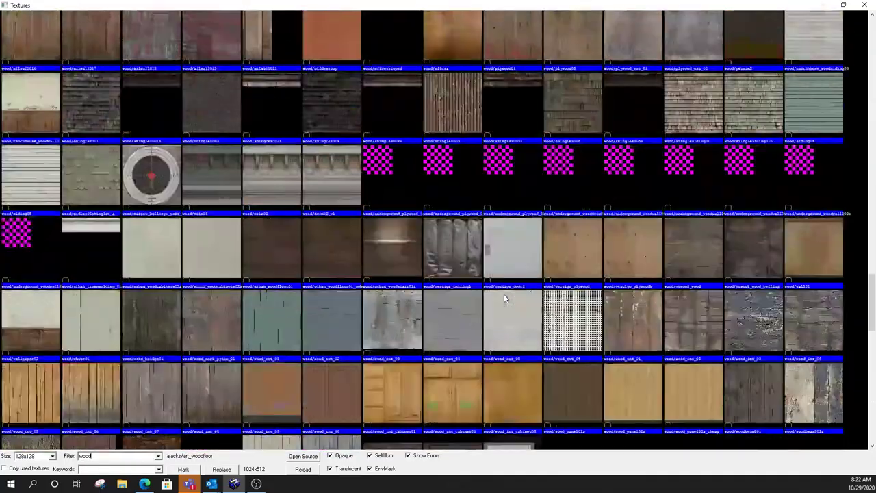
scroll(down, 3)
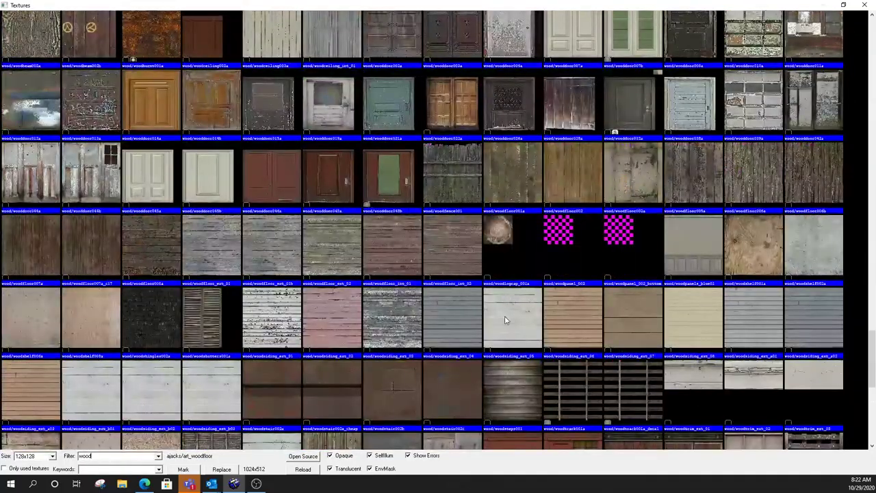
scroll(down, 3)
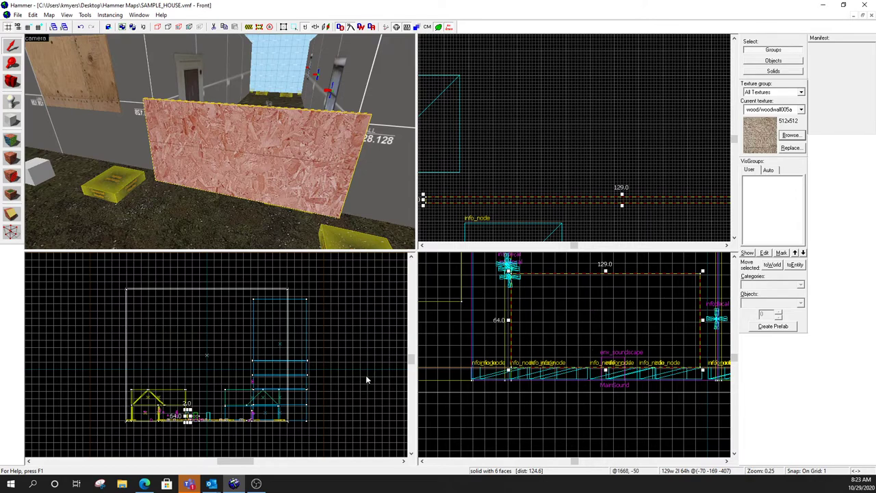
mouse_move(334, 344)
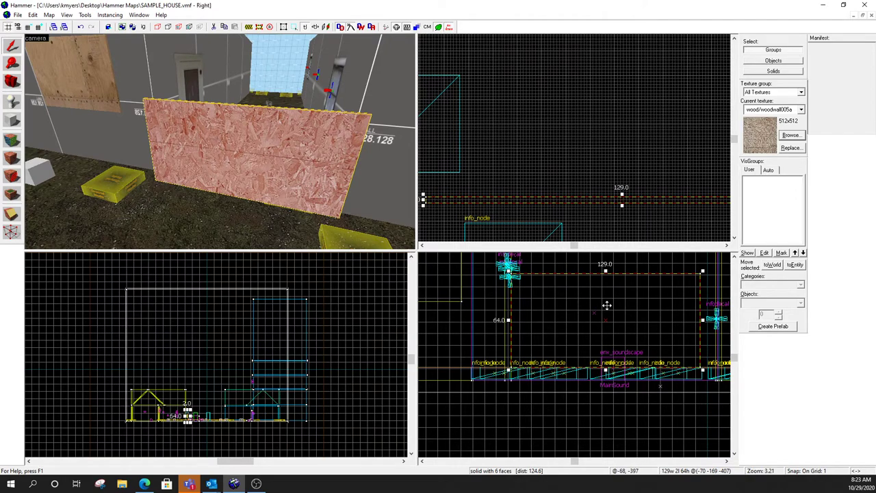
Tie the plywood panel to an entity and change its class from func_detail to func_door.
right_click(607, 305)
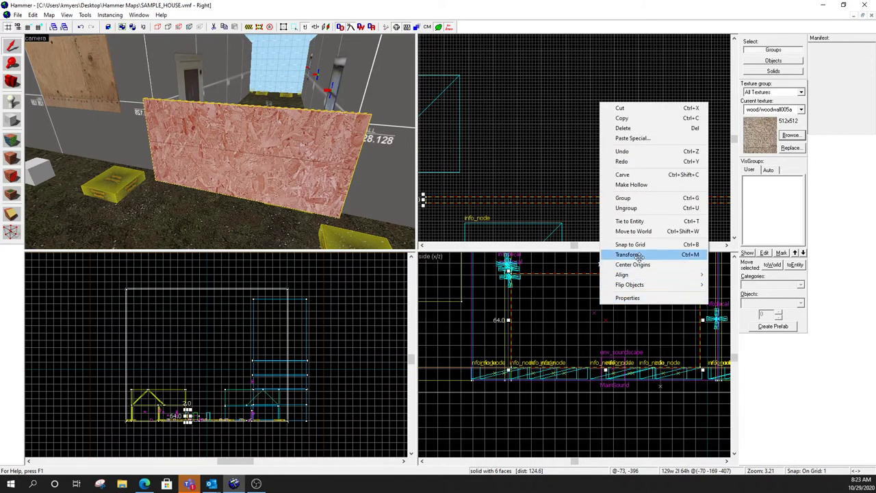
mouse_move(629, 220)
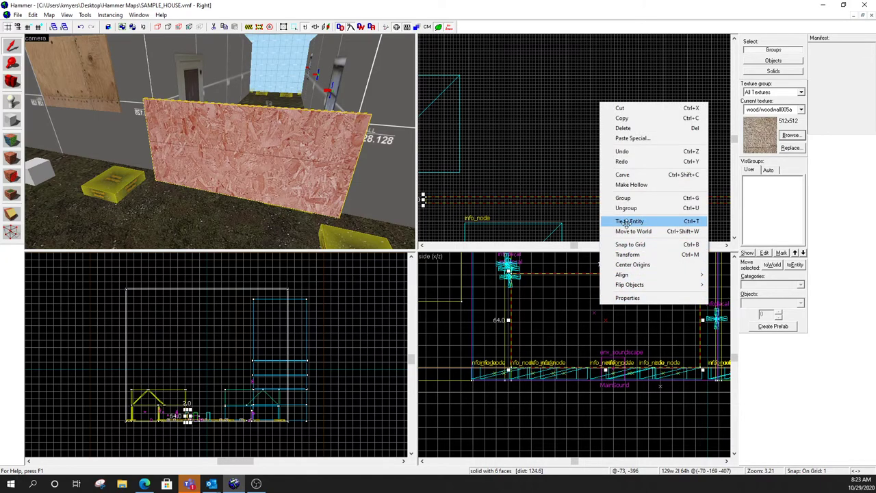
click(629, 220)
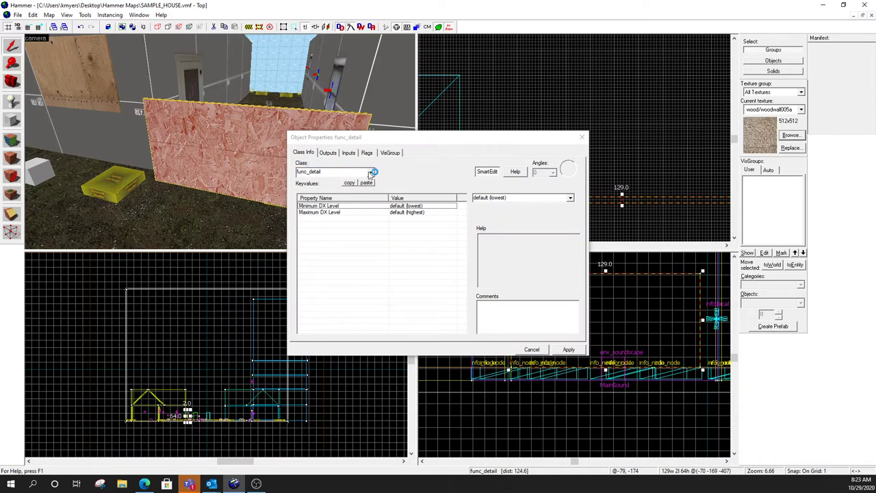
click(371, 171)
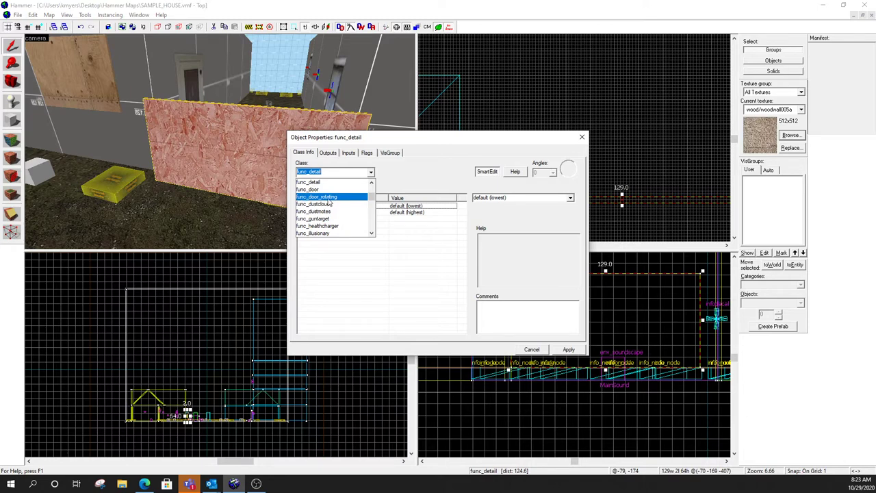
mouse_move(331, 202)
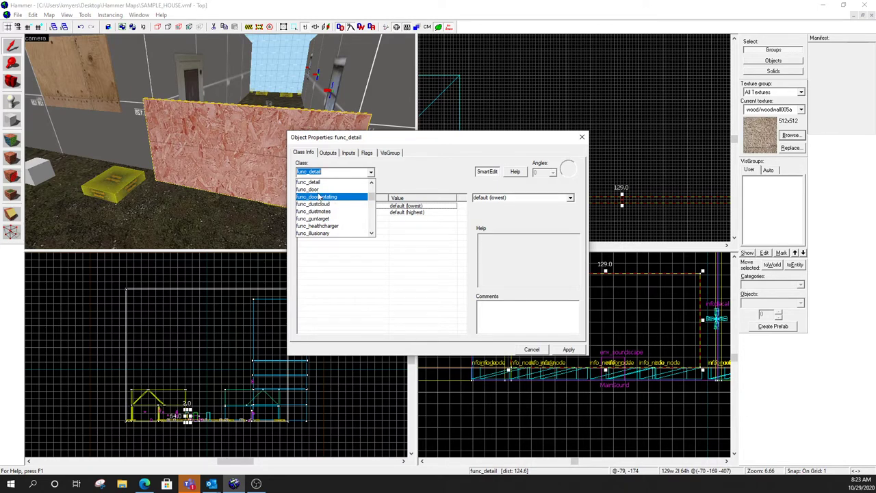
click(309, 190)
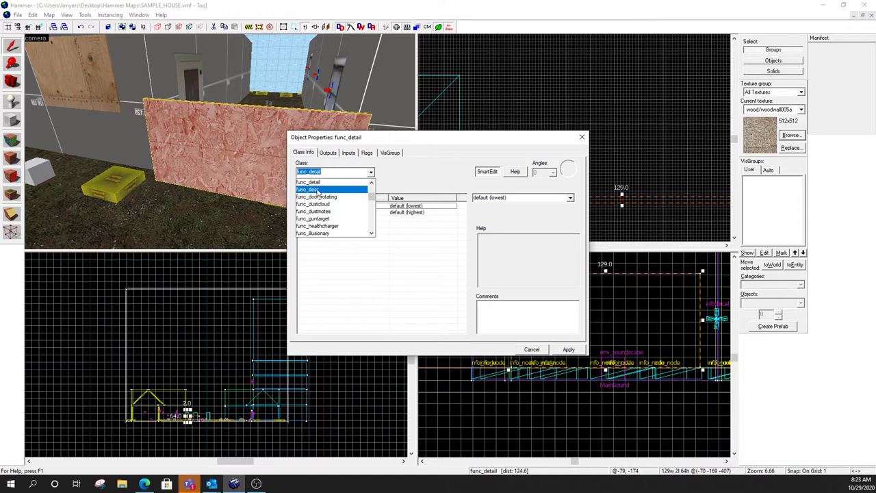
click(311, 181)
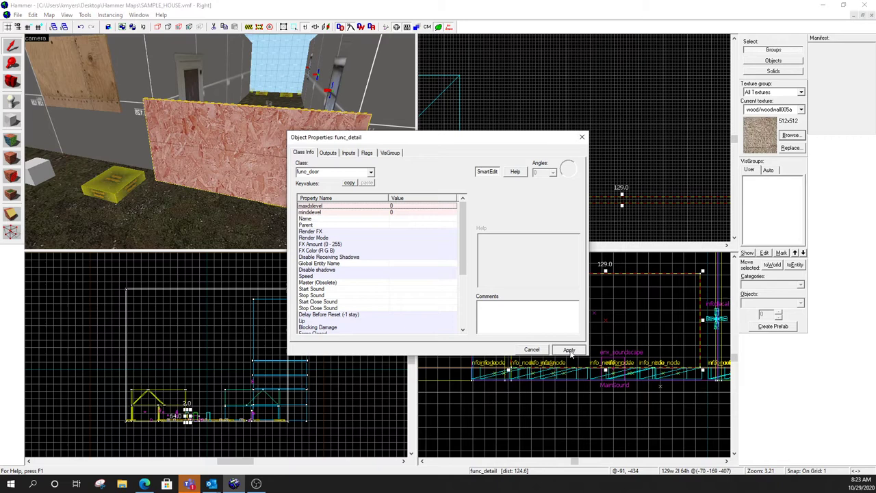
Apply func_door and review its keyvalues, including Speed 100 and a 4-second reset delay.
click(569, 350)
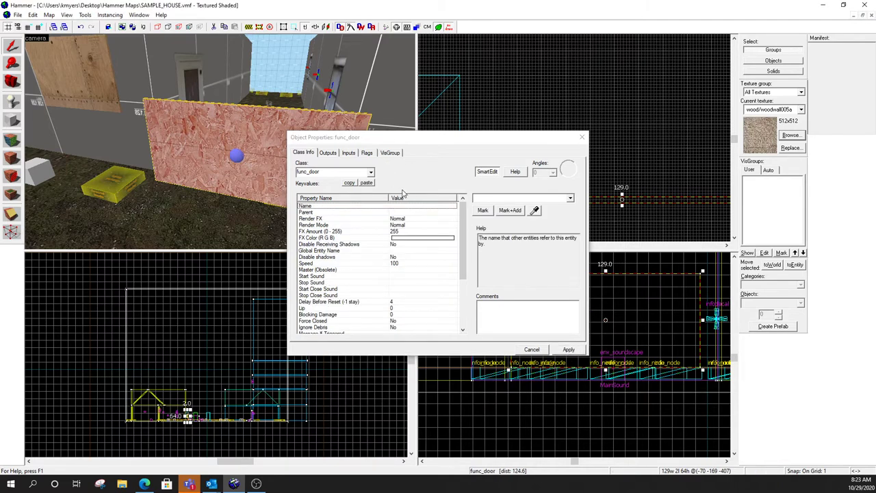
mouse_move(238, 80)
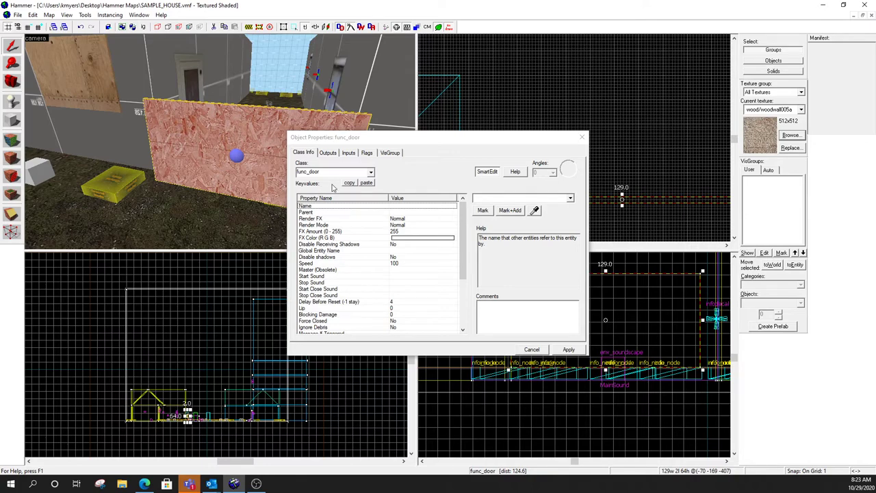
drag(325, 137, 152, 101)
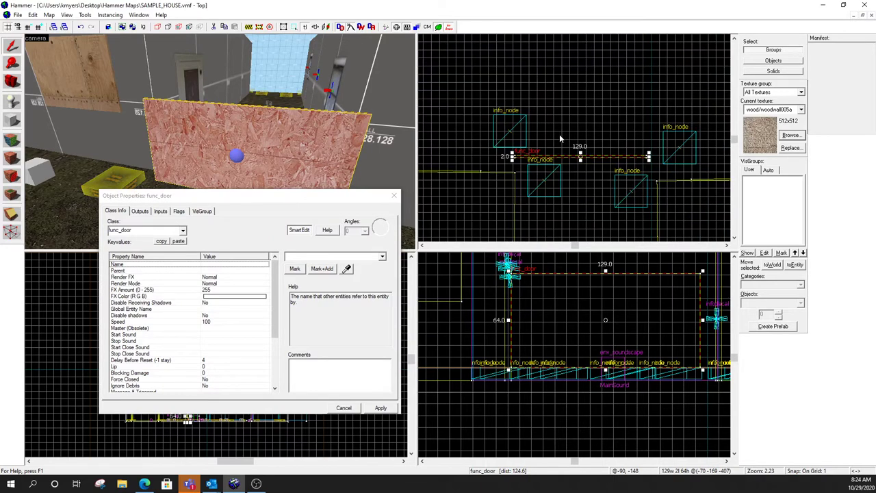
scroll(down, 3)
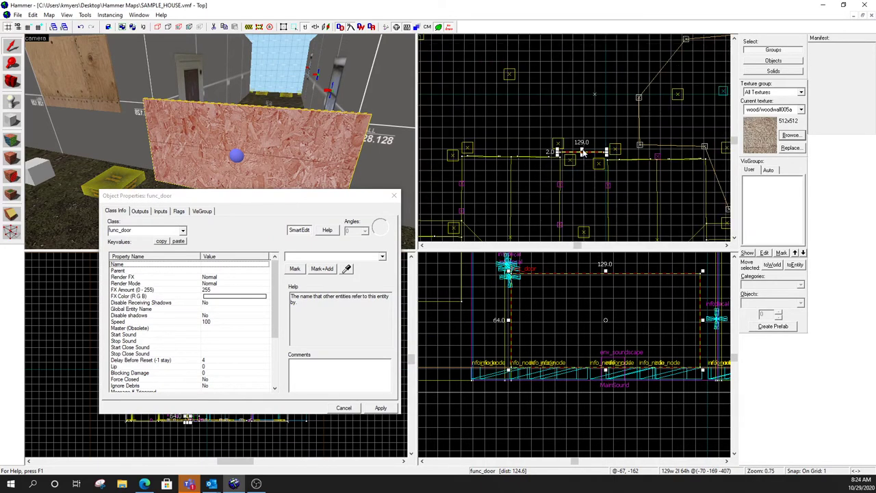
mouse_move(614, 145)
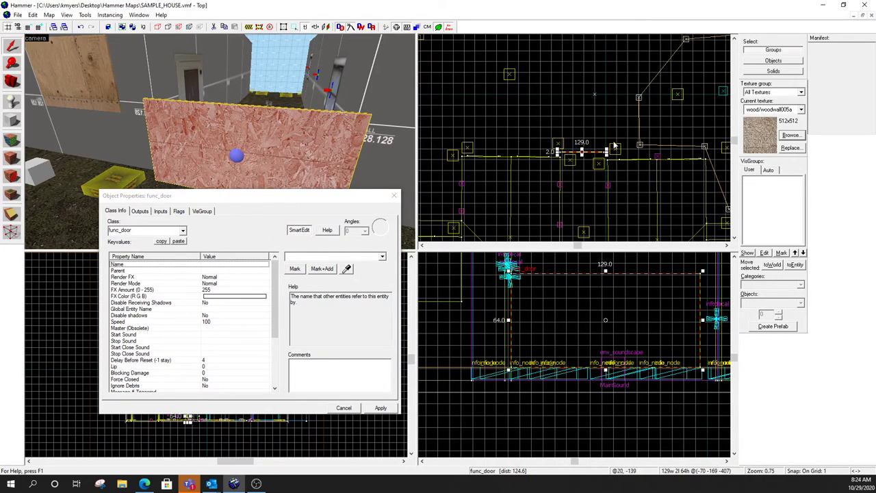
mouse_move(490, 202)
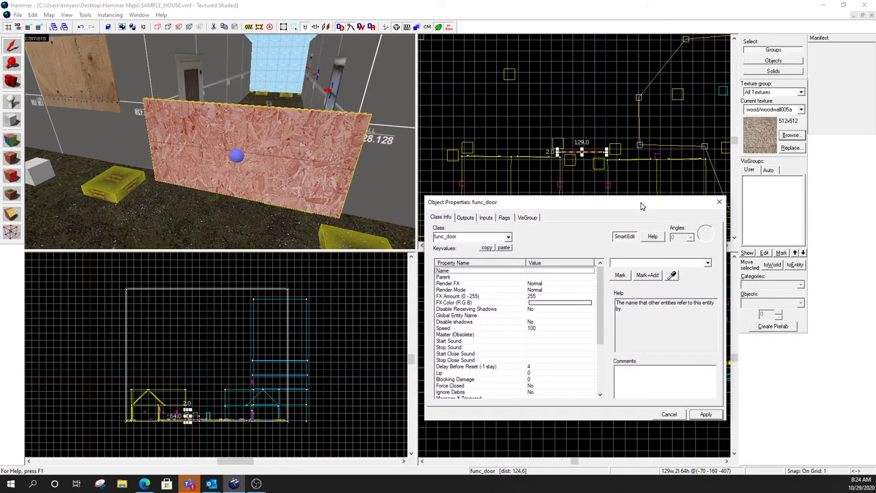
mouse_move(539, 332)
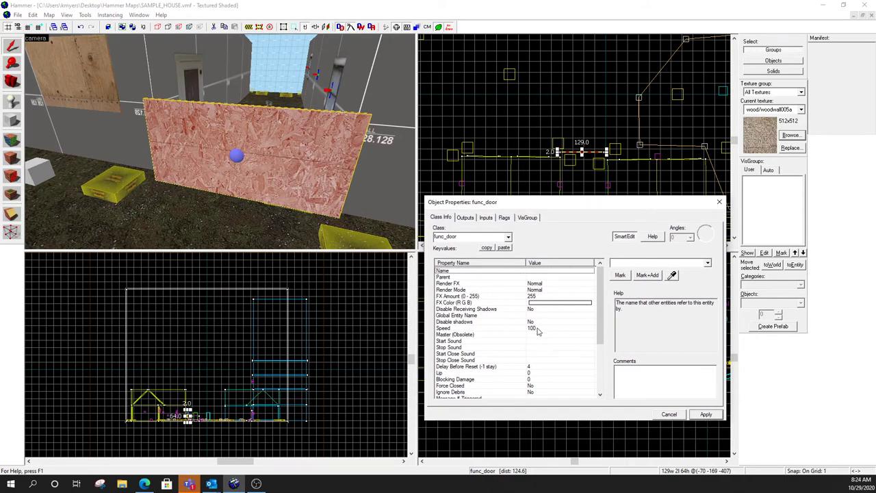
Drag the Move Direction dial toward yaw 180, currently reading 0 168 0.
scroll(down, 3)
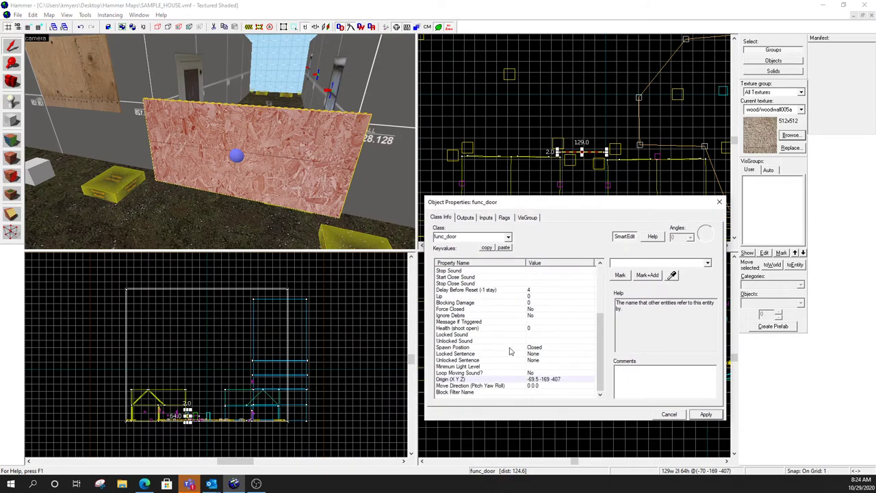
mouse_move(517, 363)
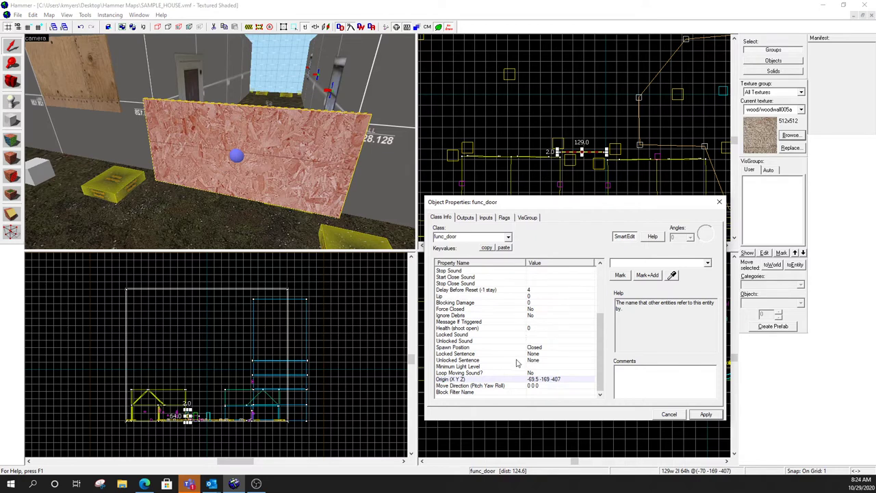
mouse_move(435, 389)
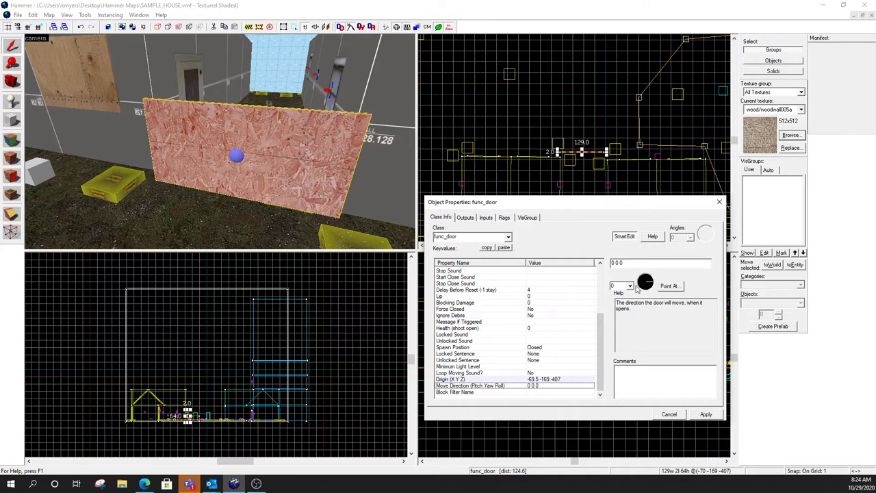
mouse_move(618, 216)
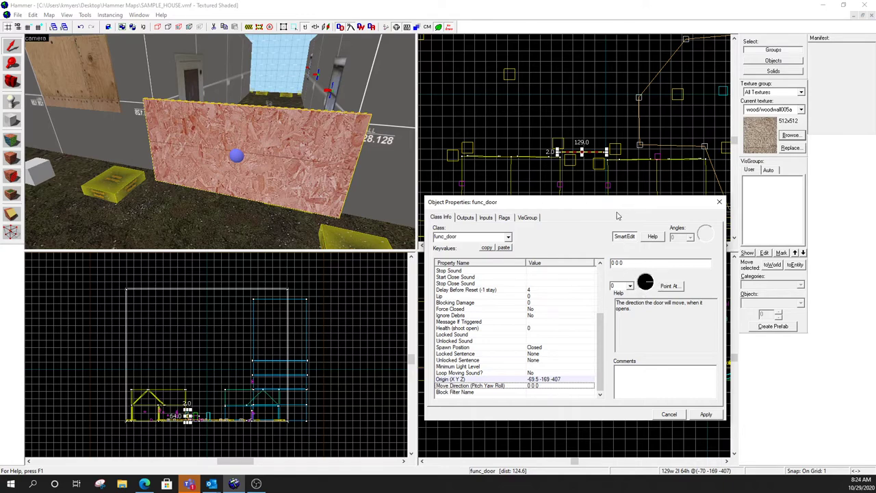
drag(596, 201, 514, 213)
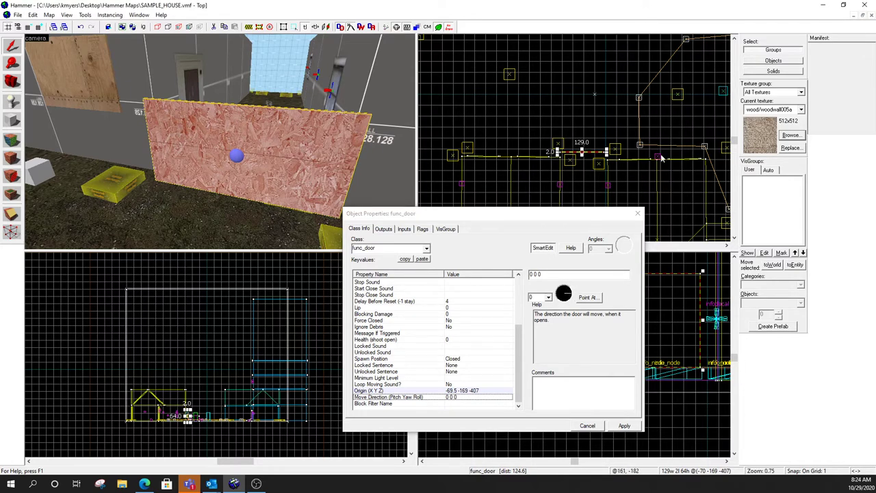
mouse_move(591, 266)
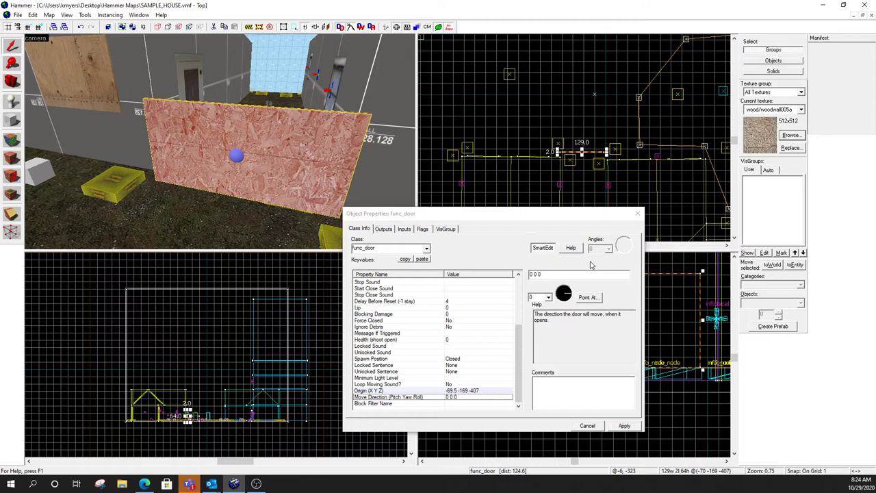
mouse_move(573, 297)
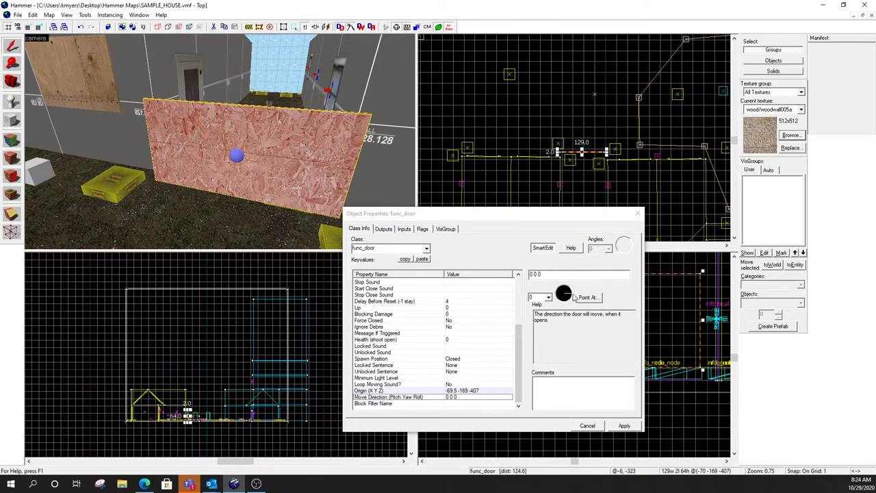
mouse_move(564, 299)
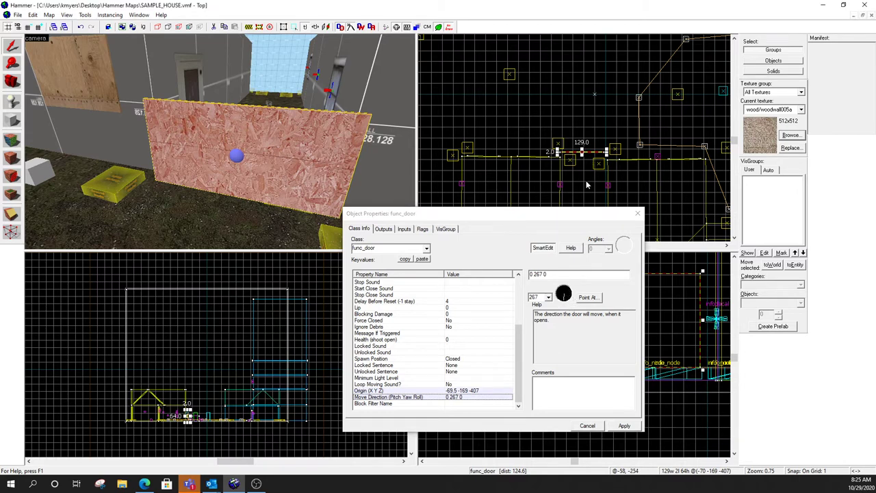
mouse_move(544, 195)
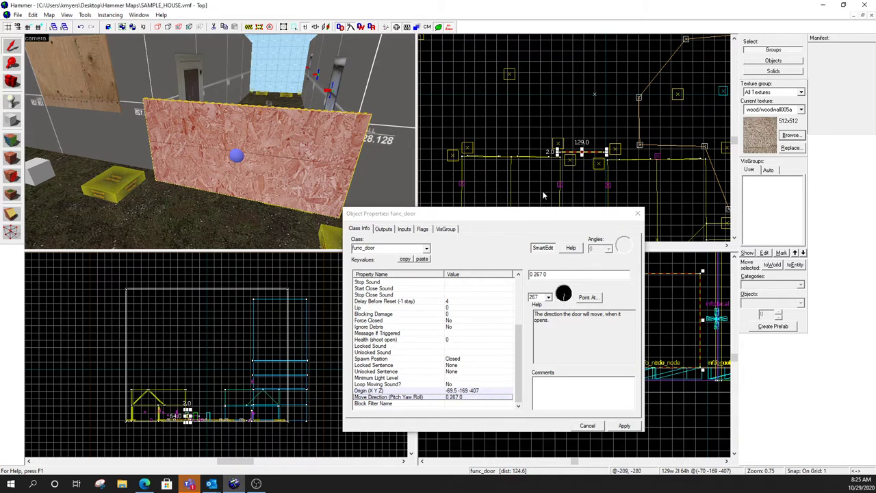
mouse_move(575, 297)
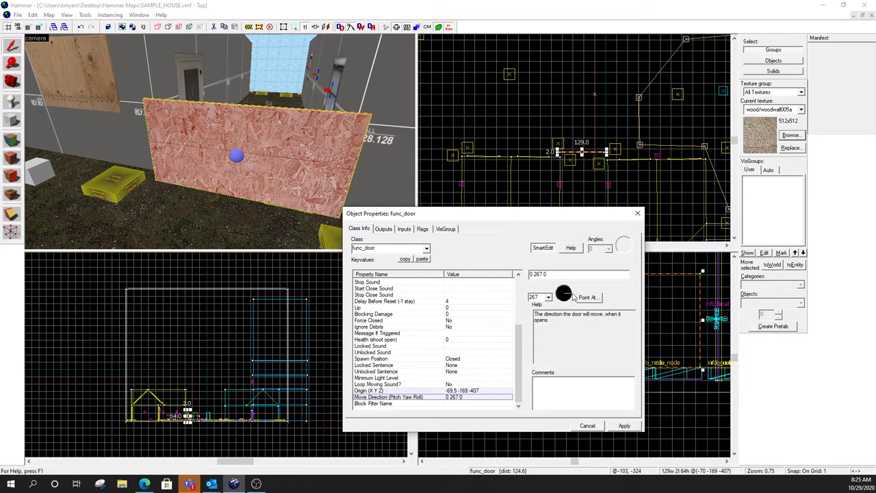
drag(565, 293, 562, 299)
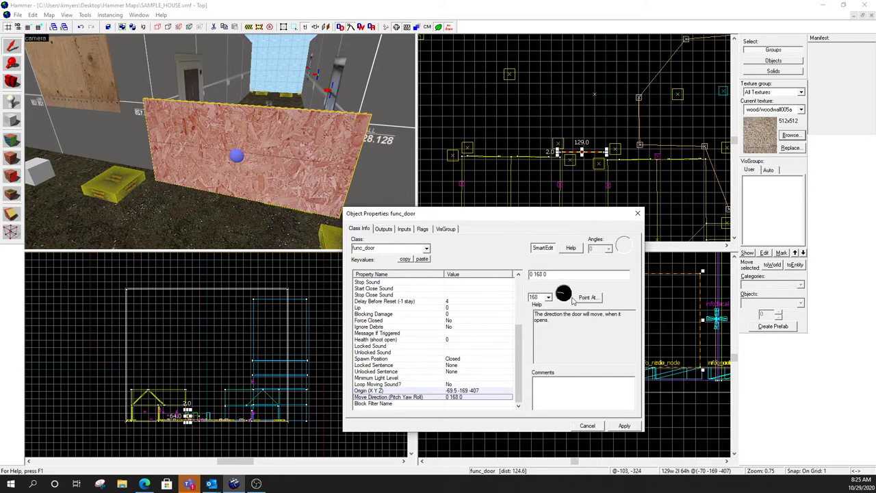
mouse_move(575, 284)
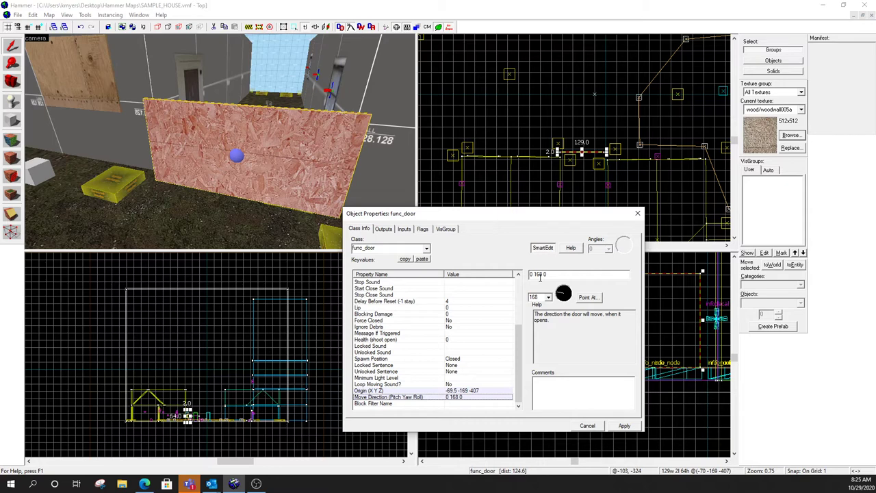
mouse_move(563, 224)
text(00)
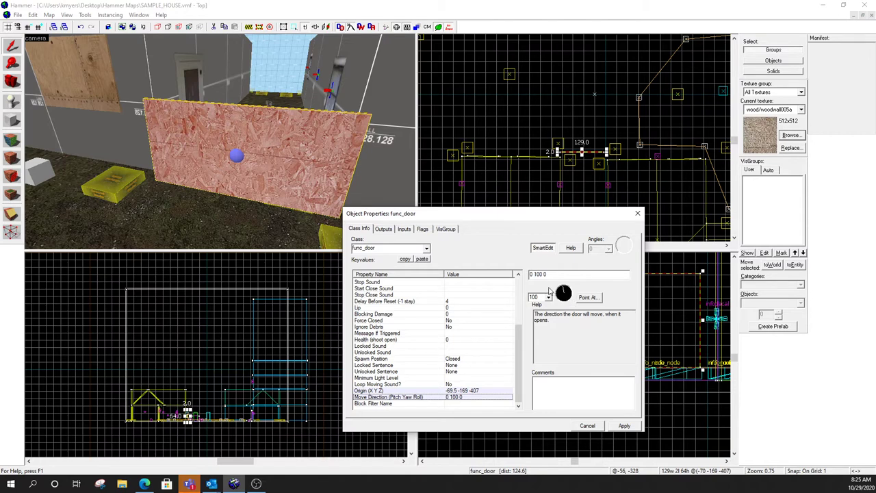
mouse_move(564, 293)
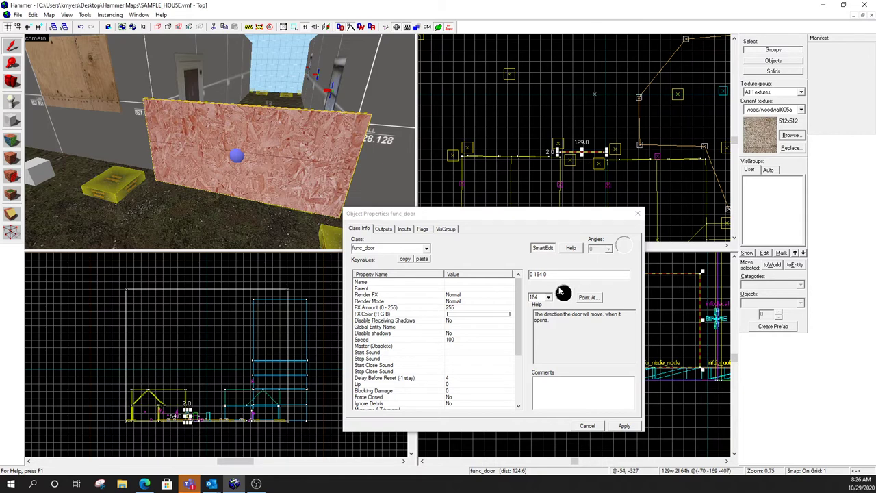
mouse_move(577, 159)
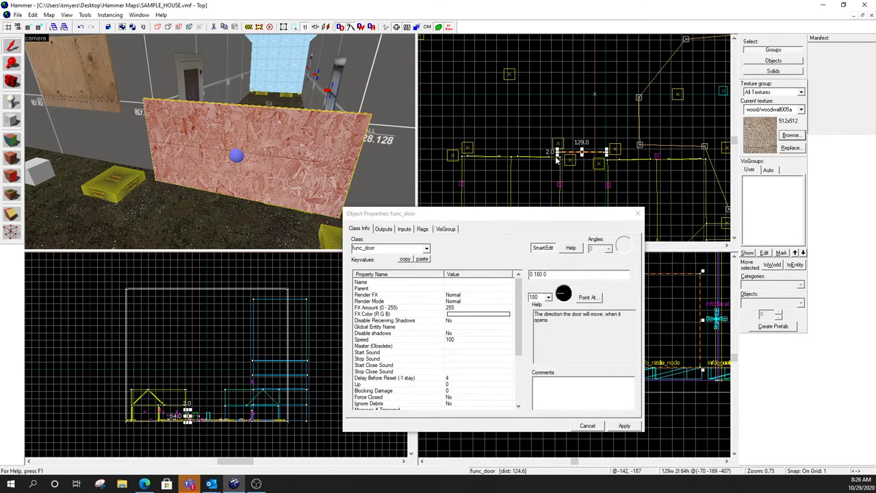
mouse_move(643, 159)
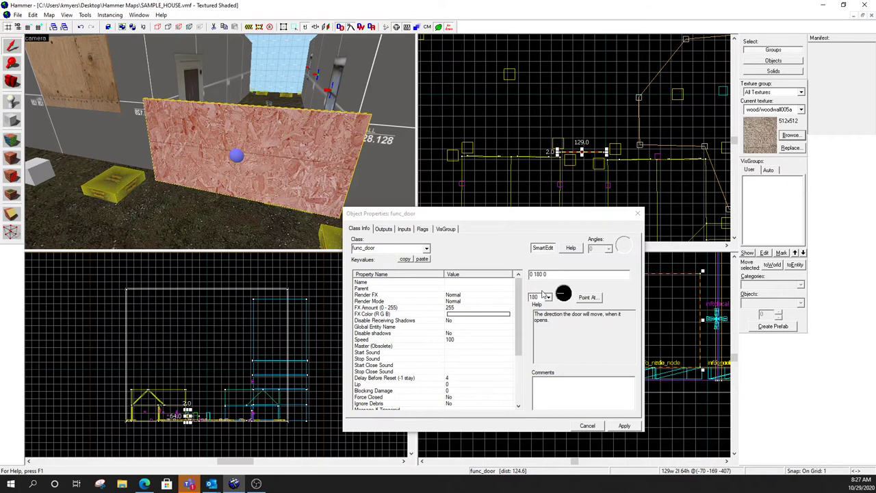
Pick the Up preset for Move Direction so it reads -90 0 0.
click(548, 297)
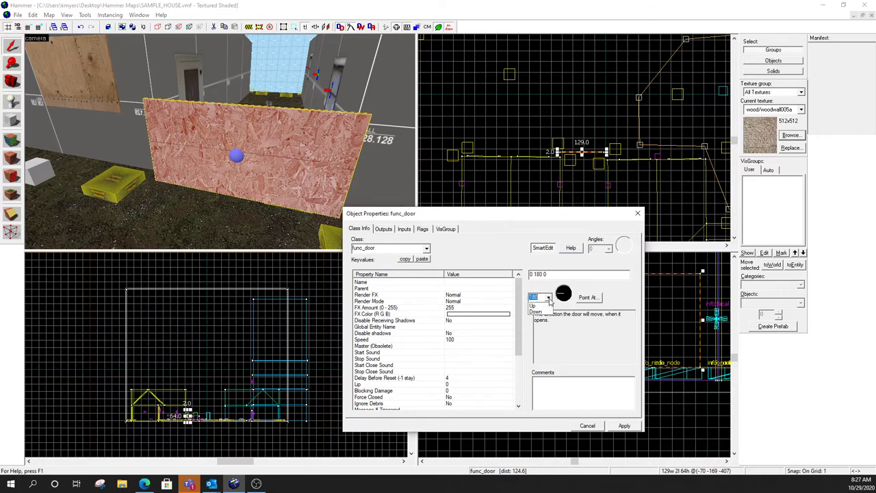
click(539, 312)
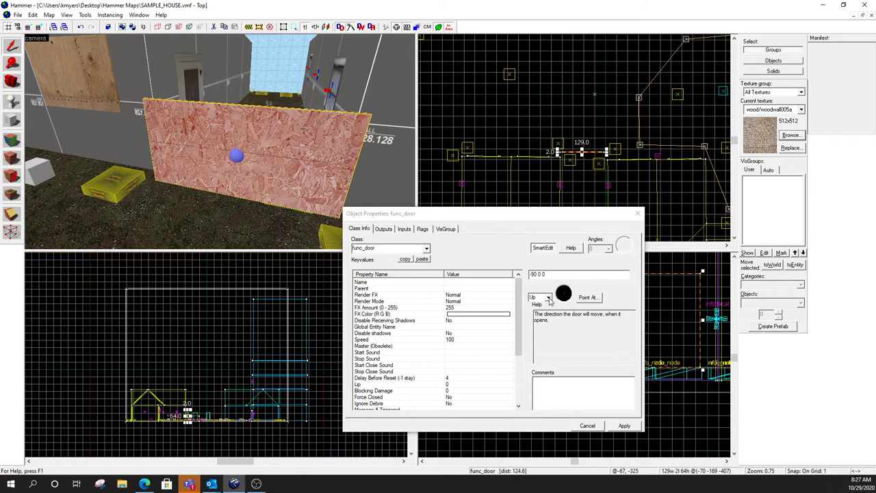
click(547, 297)
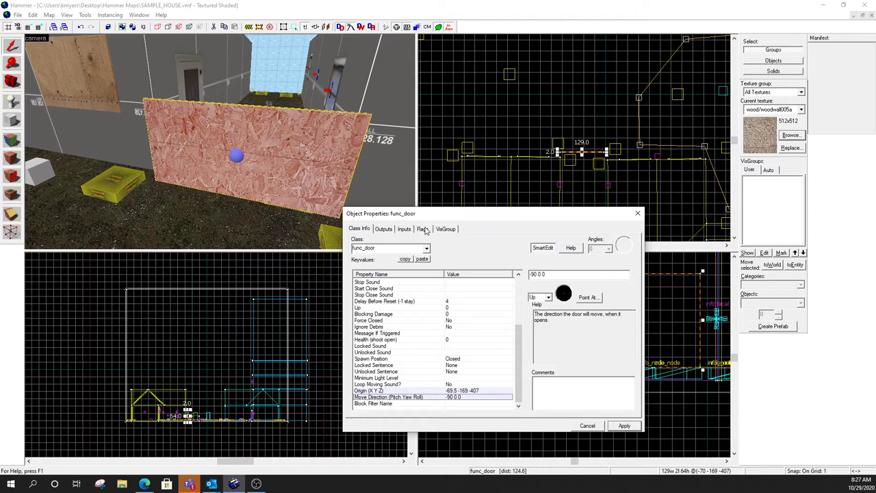
In the door's Flags, turn on Toggle and Use Opens.
click(422, 229)
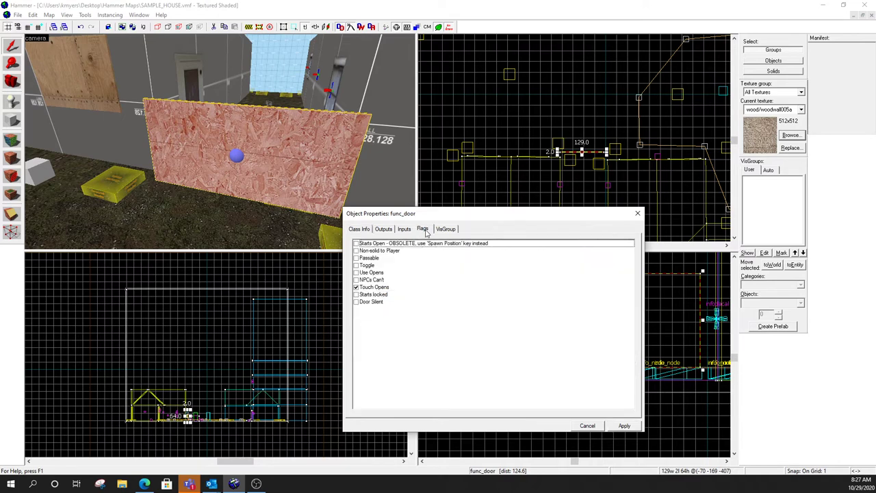
mouse_move(431, 271)
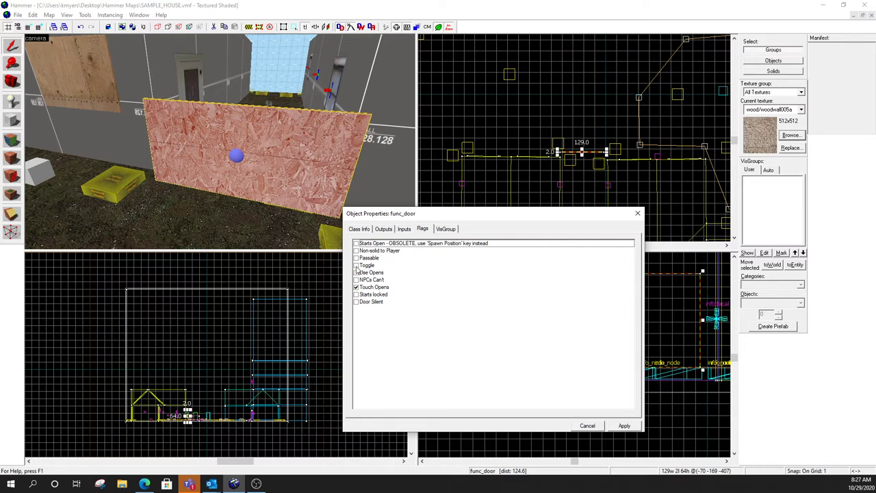
click(356, 265)
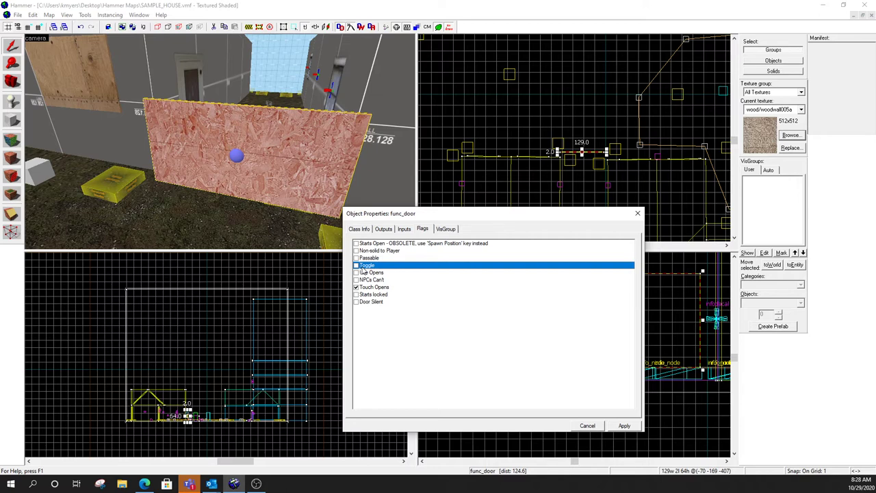
click(356, 265)
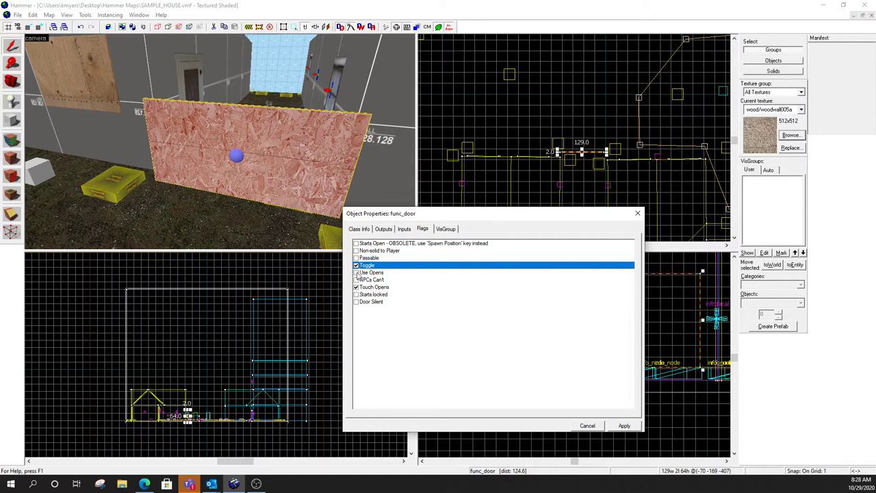
click(372, 272)
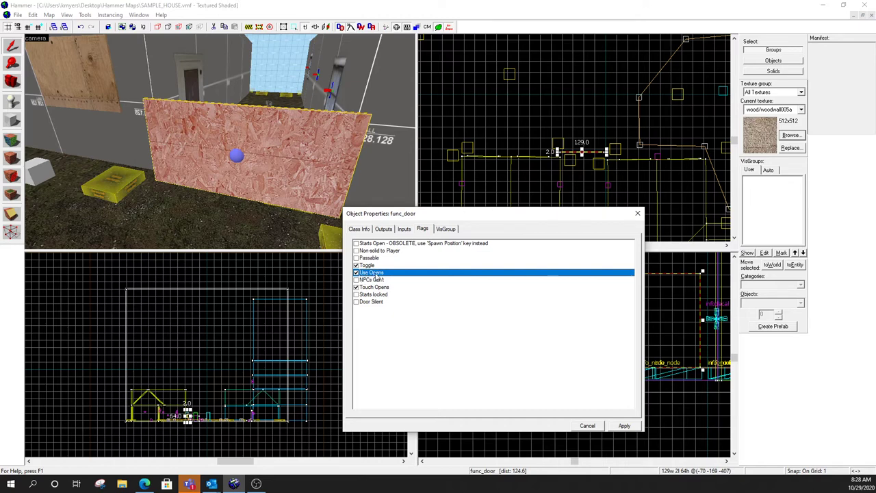
mouse_move(374, 277)
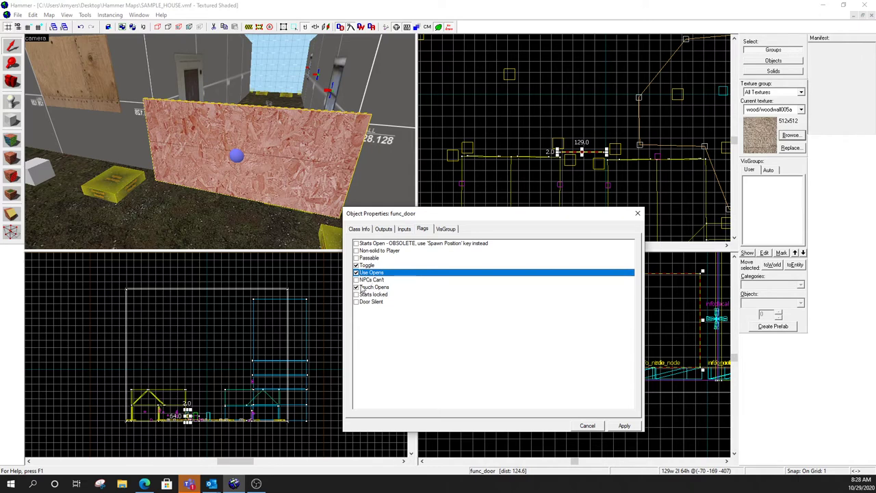
Leave Touch Opens unticked, keeping only Toggle and Use Opens enabled.
click(356, 287)
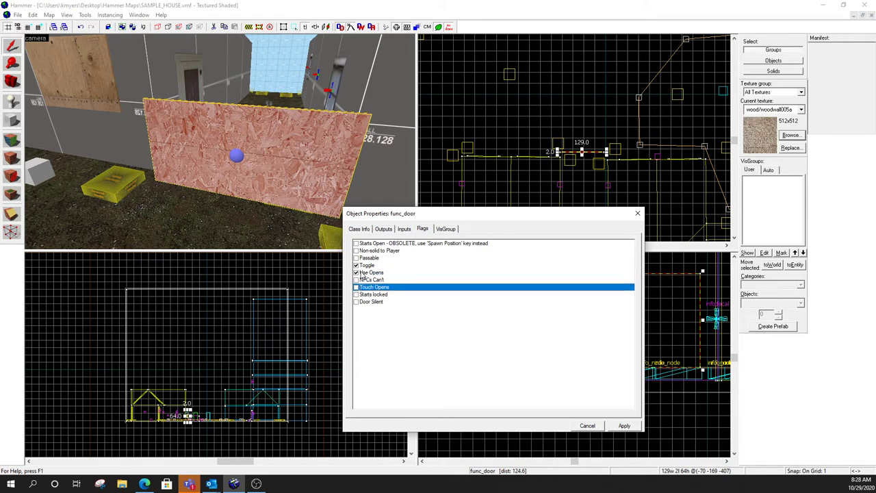
click(356, 273)
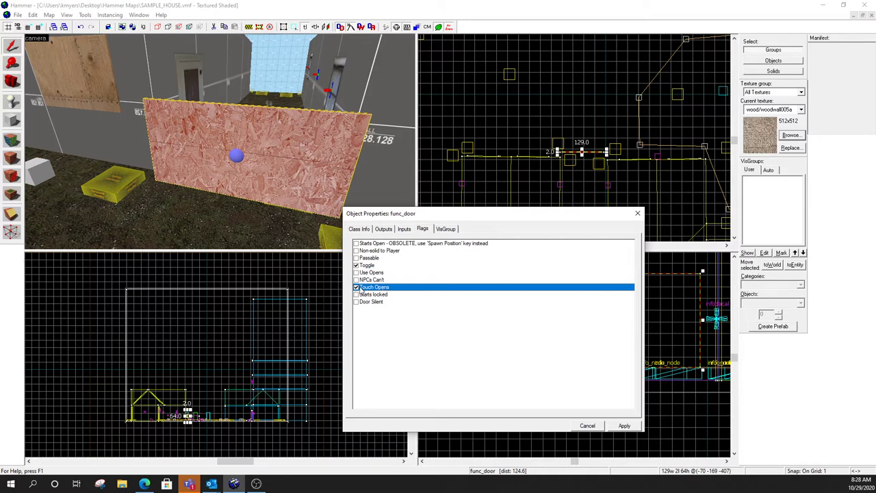
click(372, 273)
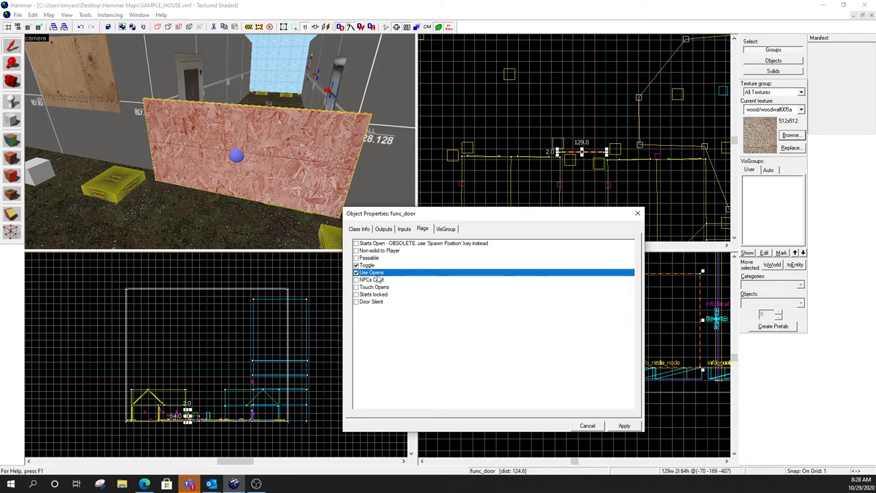
mouse_move(388, 302)
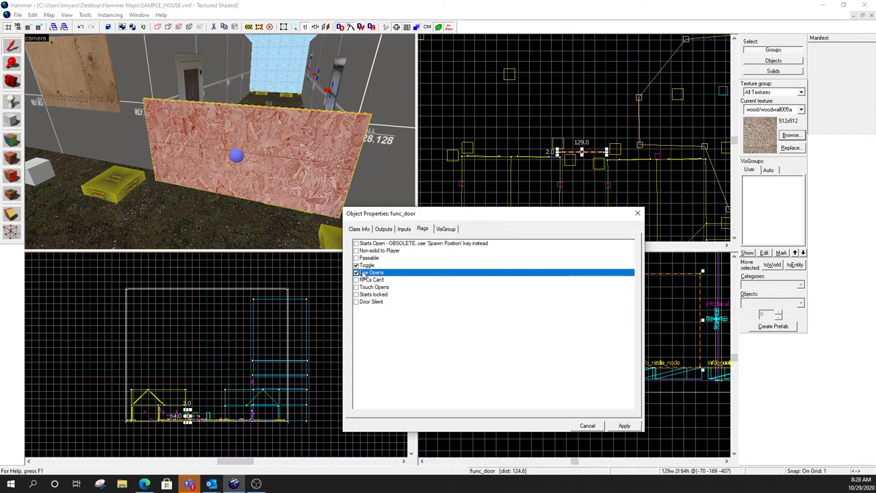
click(357, 287)
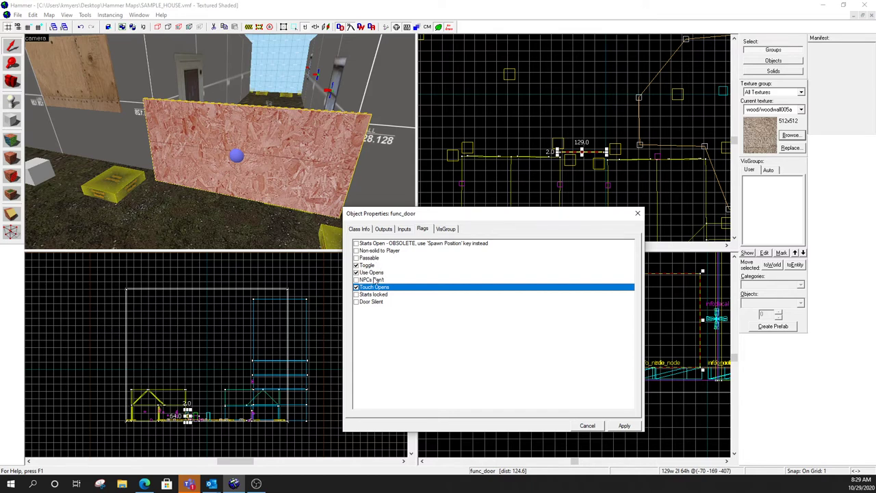
click(357, 286)
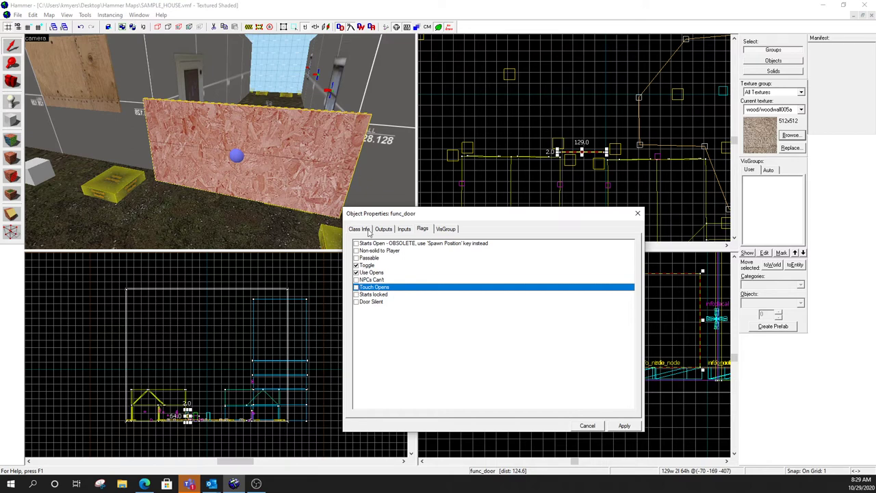
click(360, 228)
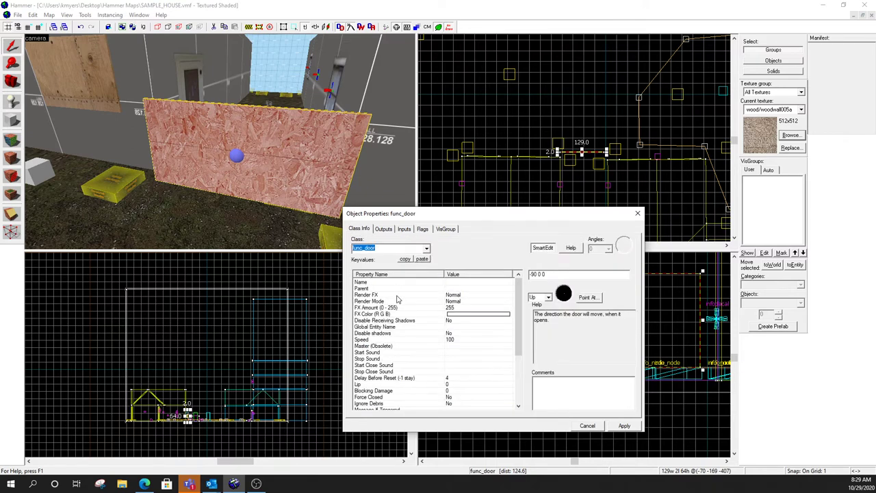
Name the door slider2 and apply the change.
click(361, 282)
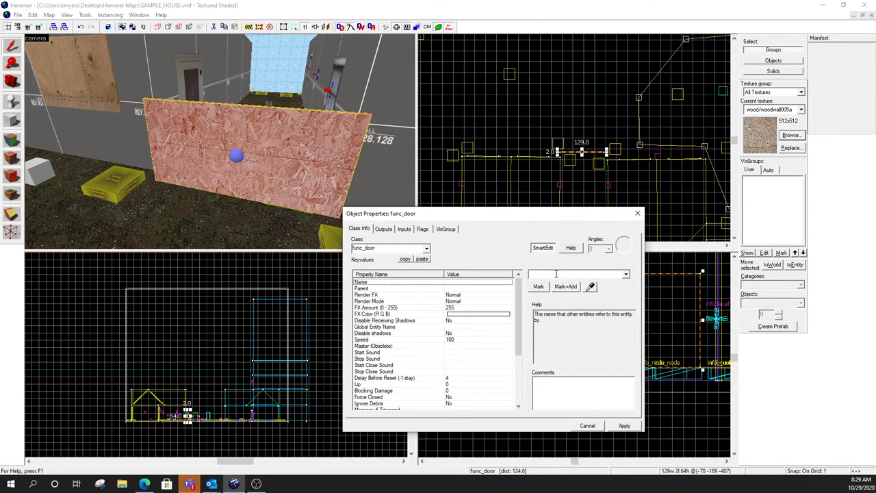
text(slider2)
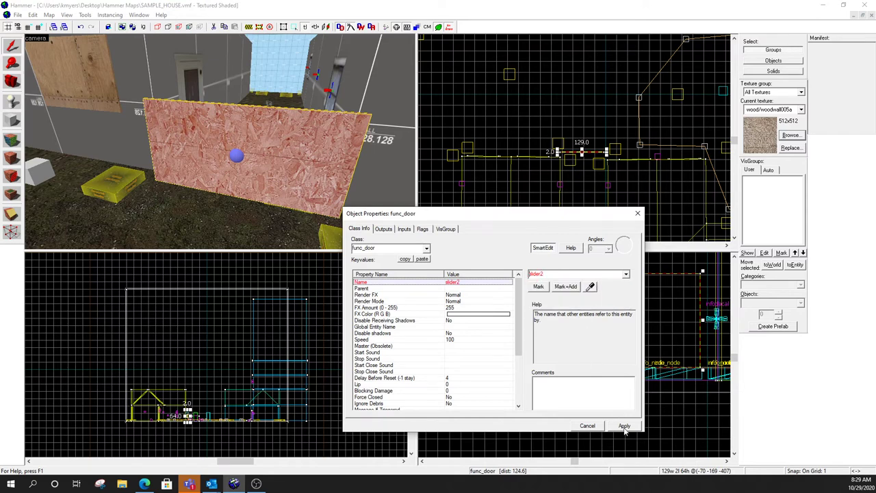
click(623, 425)
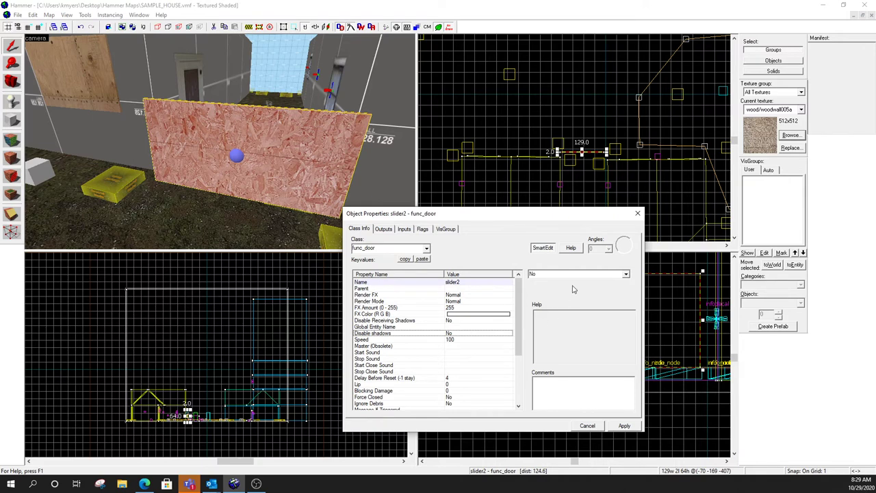
Set Disable shadows to Yes and review Speed 100 and Lip 0.
click(623, 274)
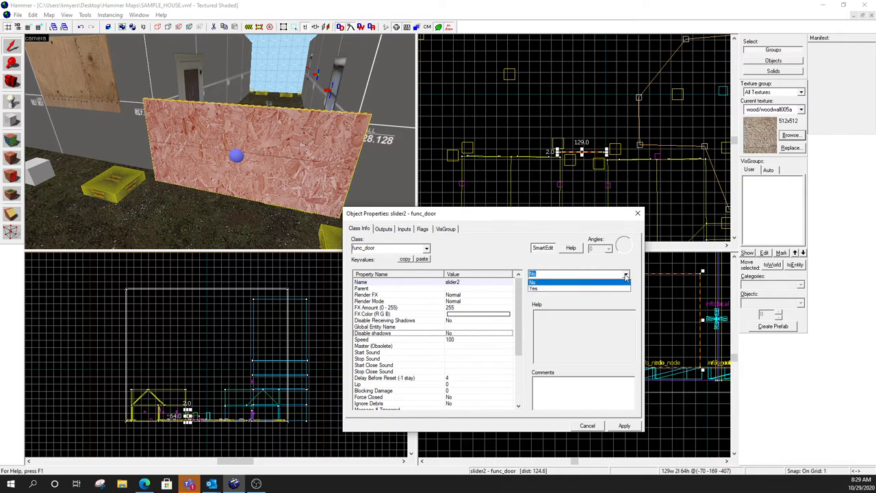
click(534, 287)
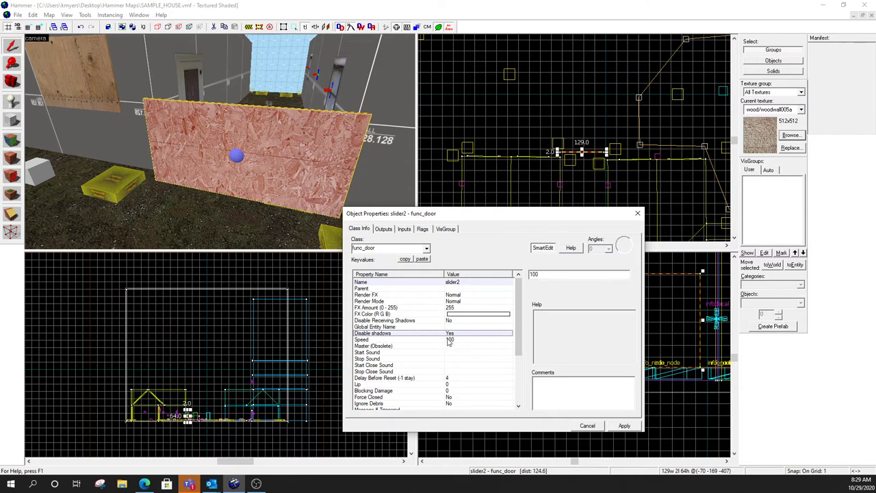
click(360, 340)
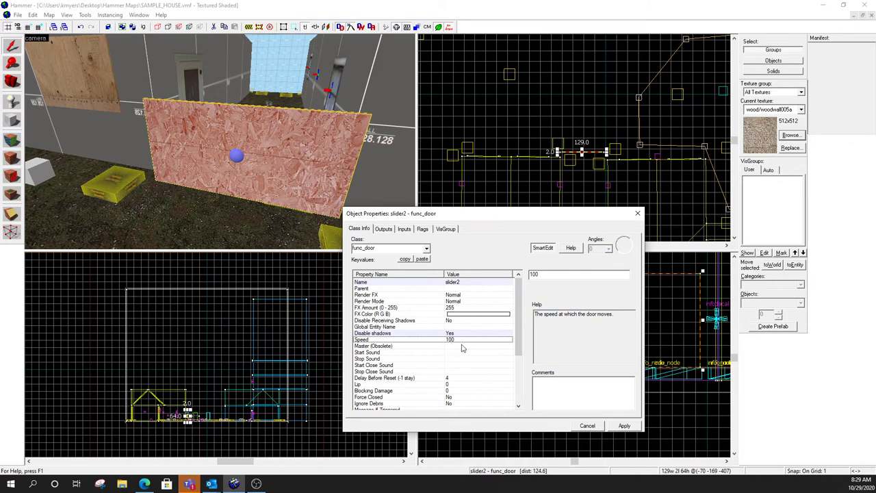
mouse_move(455, 345)
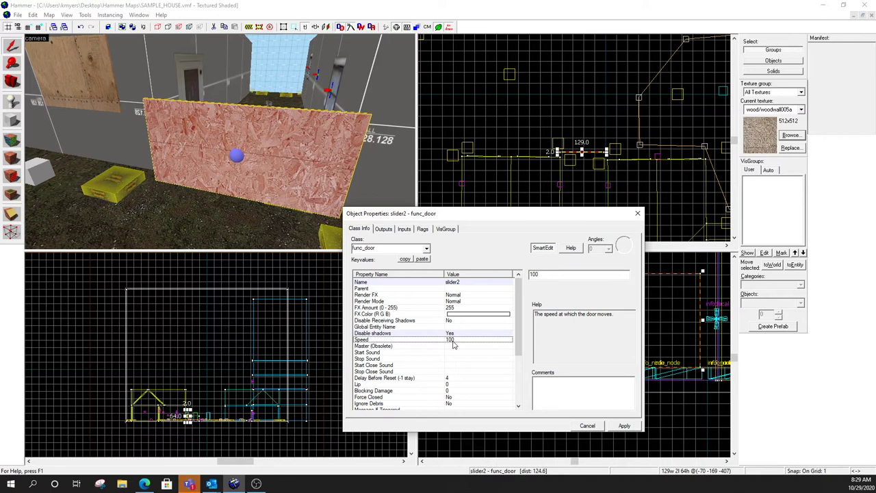
mouse_move(441, 359)
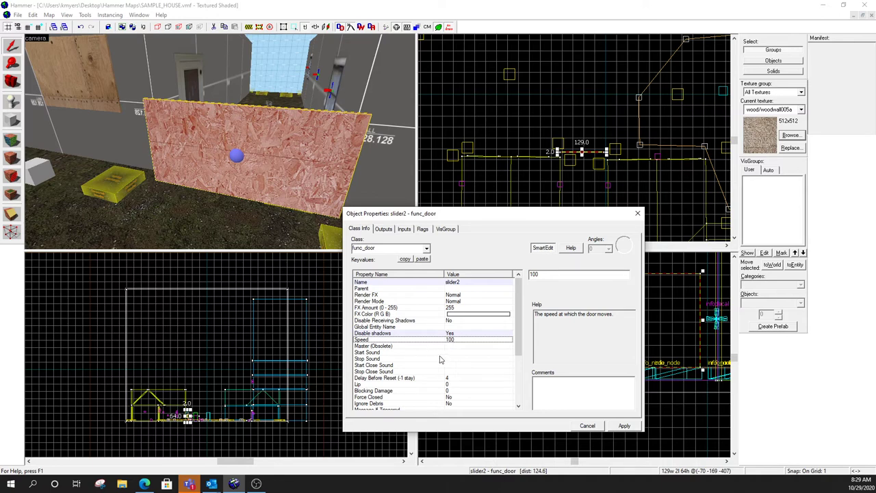
scroll(down, 3)
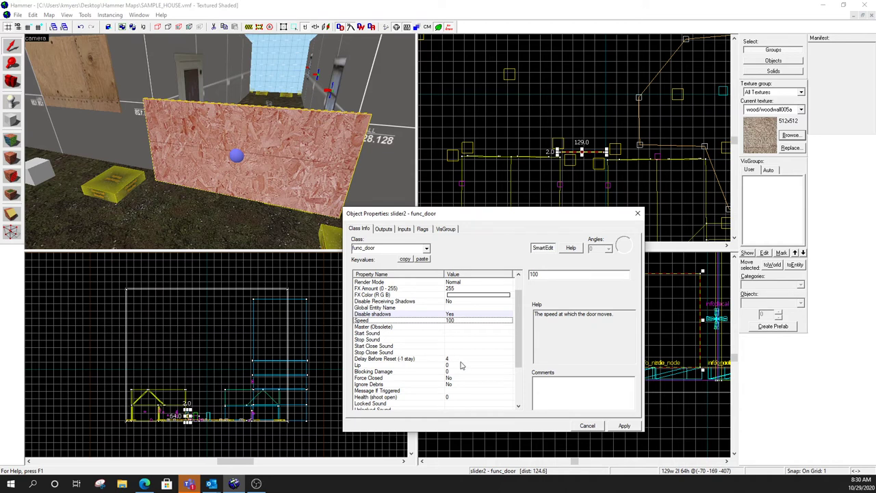
mouse_move(437, 369)
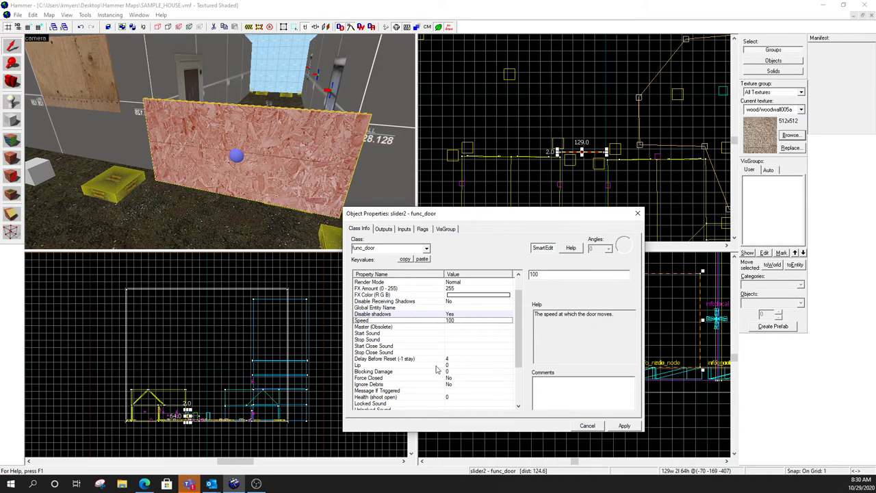
click(383, 365)
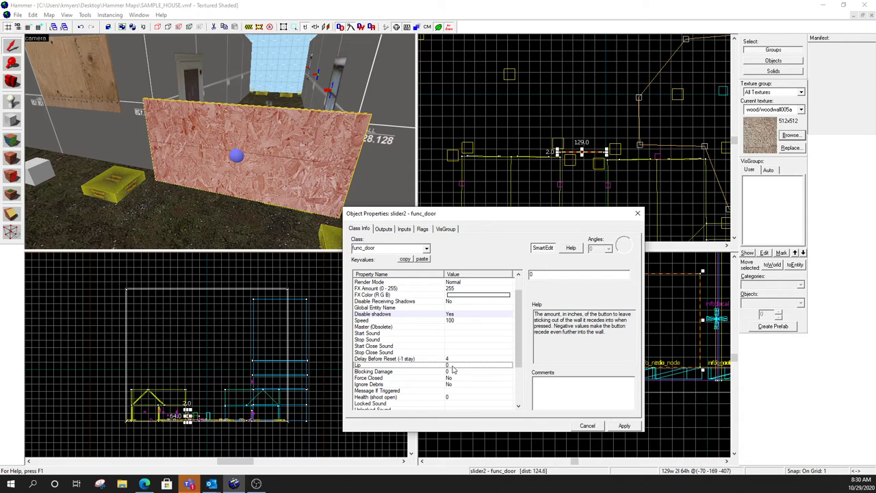
mouse_move(491, 373)
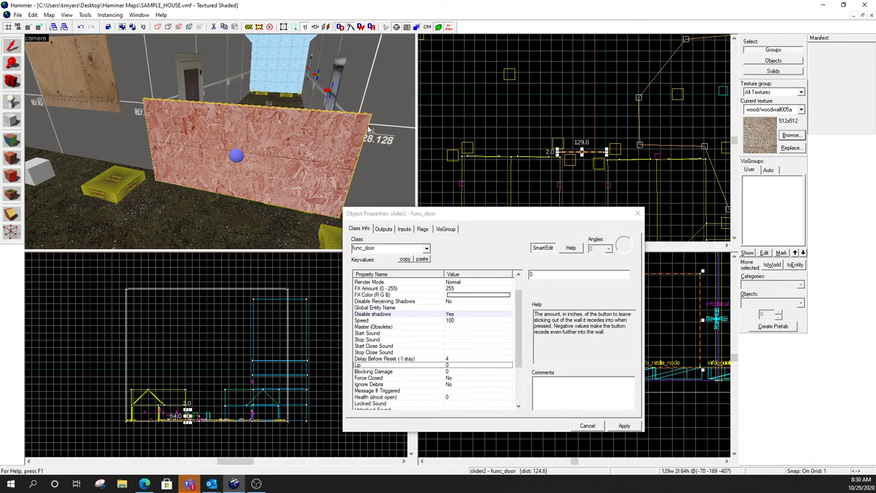
mouse_move(157, 102)
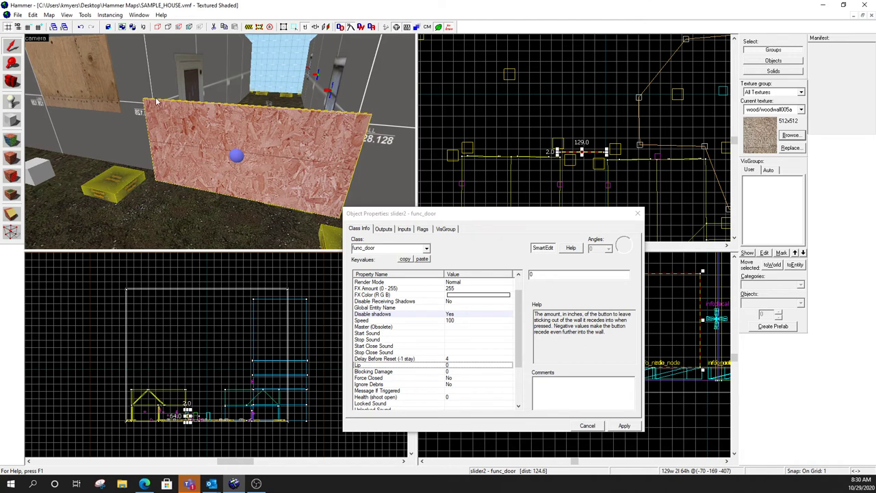
mouse_move(150, 138)
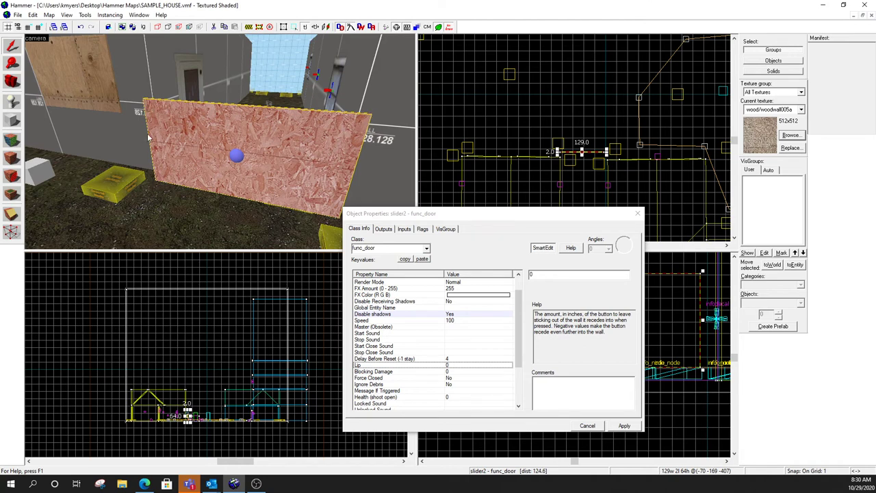
mouse_move(363, 148)
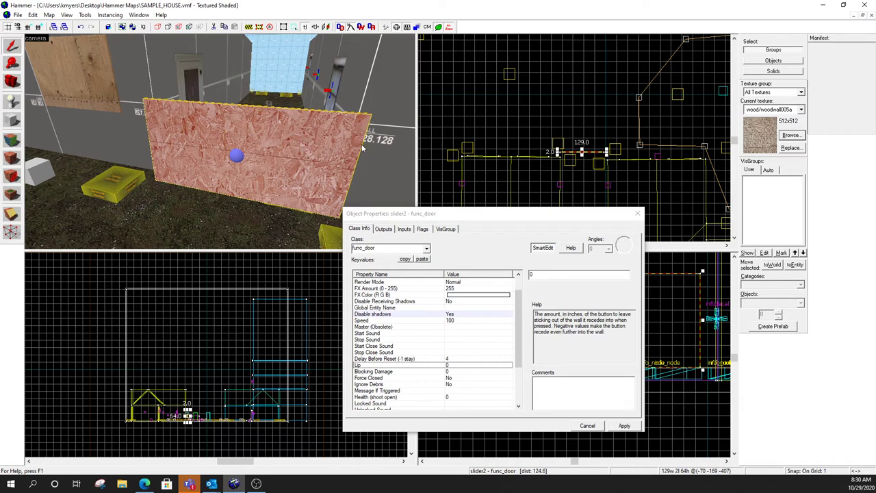
mouse_move(145, 130)
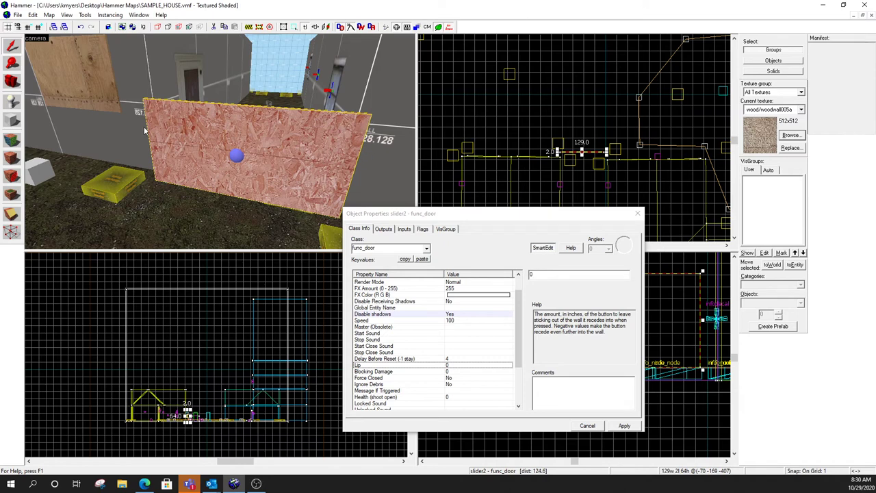
mouse_move(150, 180)
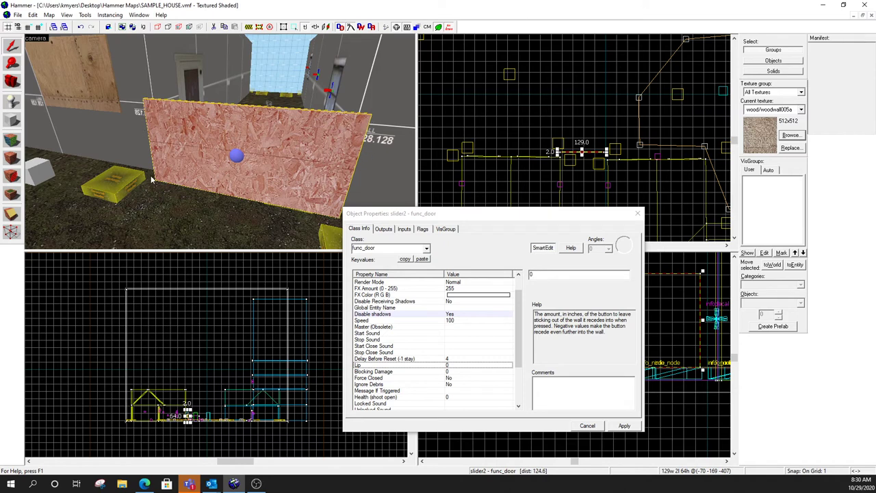
mouse_move(365, 113)
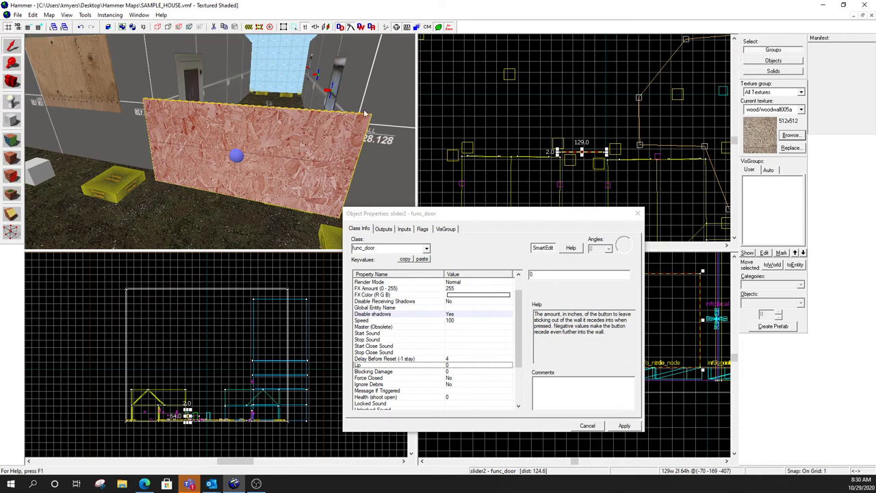
mouse_move(342, 132)
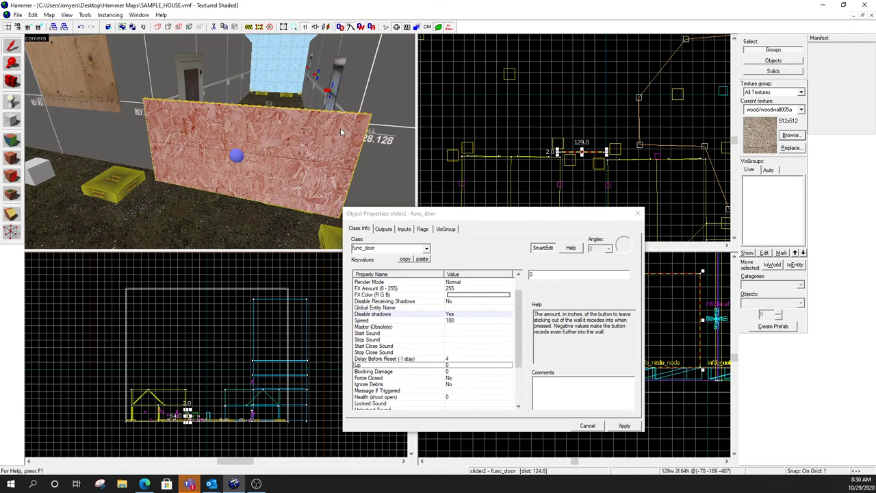
mouse_move(333, 187)
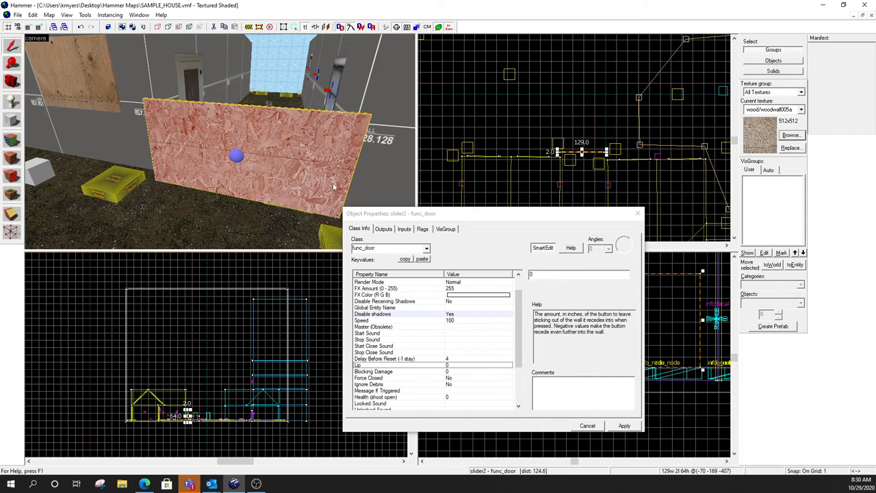
mouse_move(219, 149)
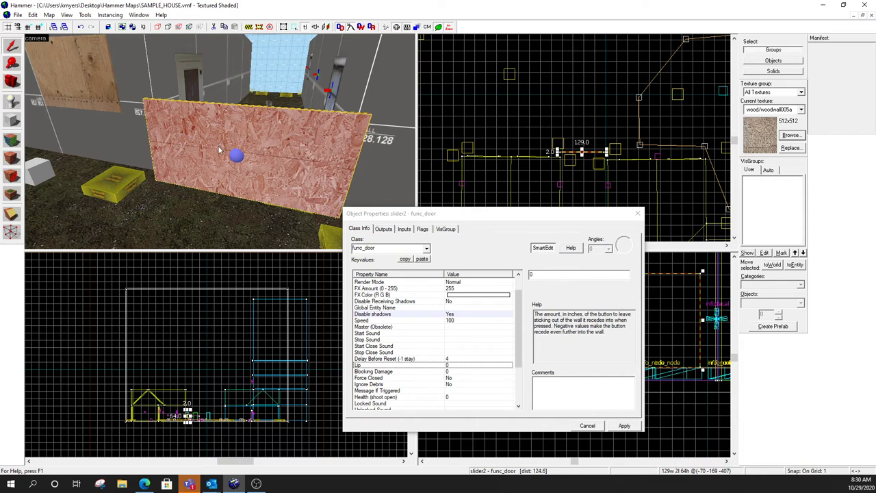
mouse_move(151, 148)
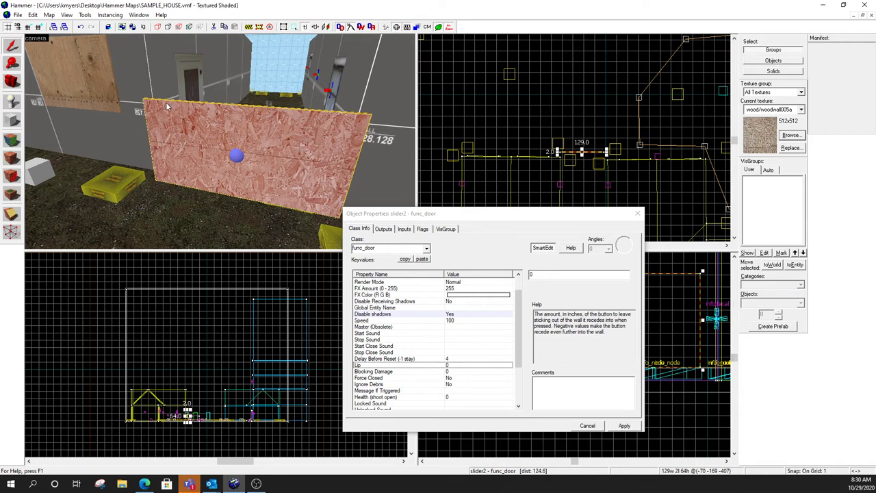
mouse_move(175, 141)
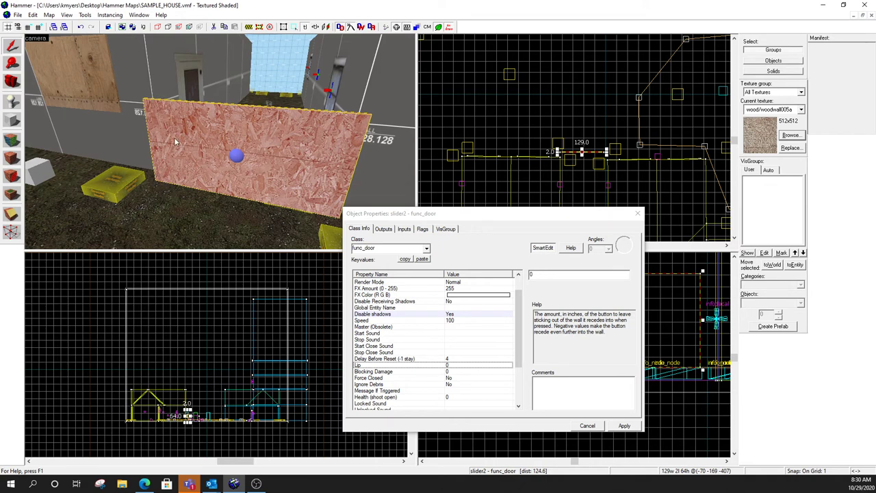
mouse_move(109, 136)
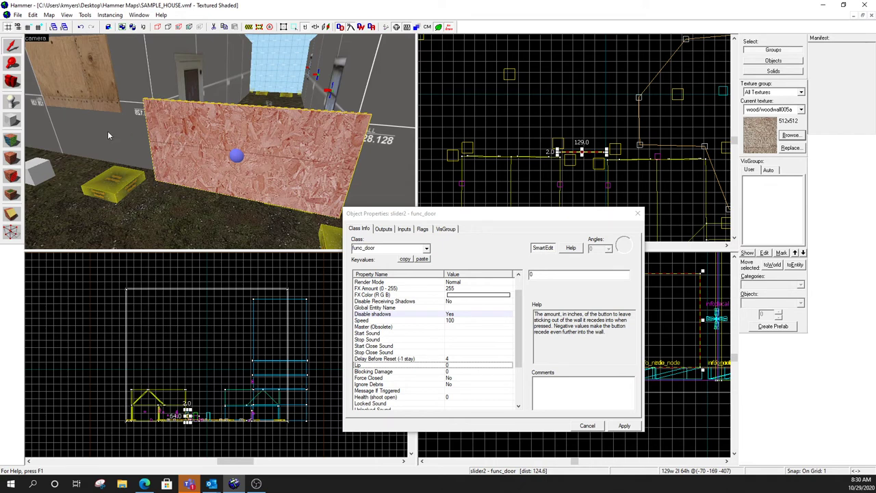
mouse_move(246, 143)
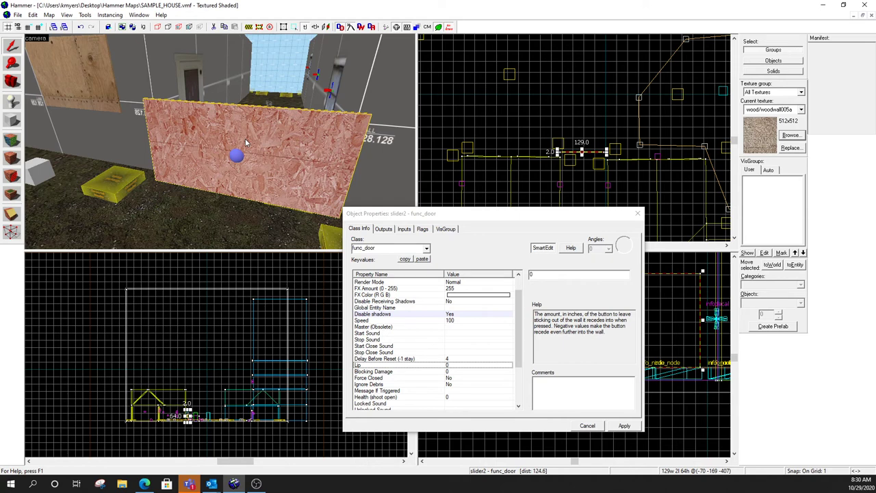
mouse_move(353, 187)
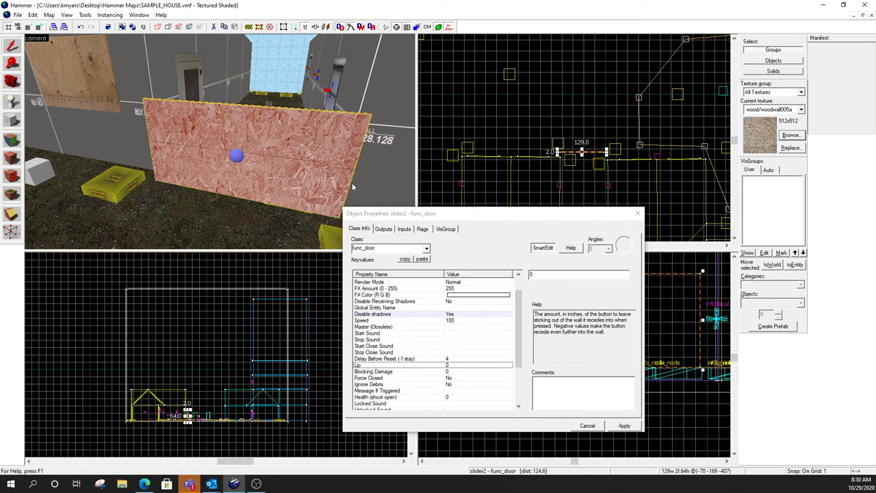
mouse_move(396, 341)
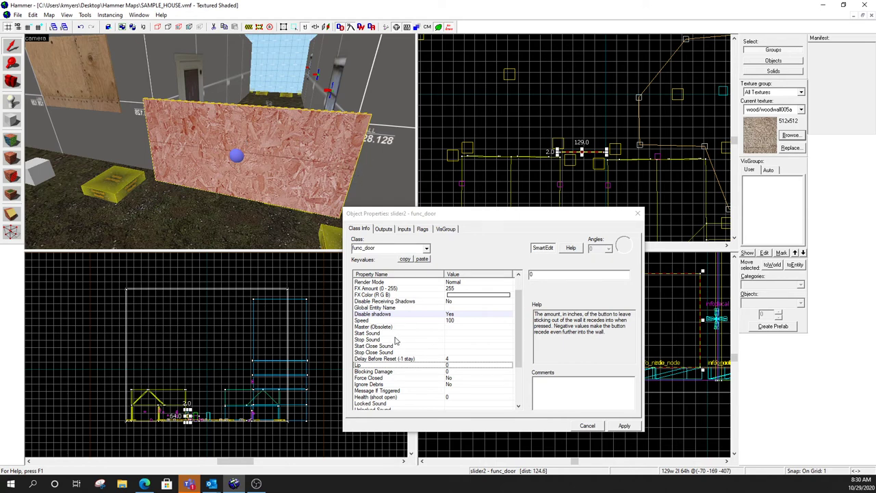
mouse_move(370, 134)
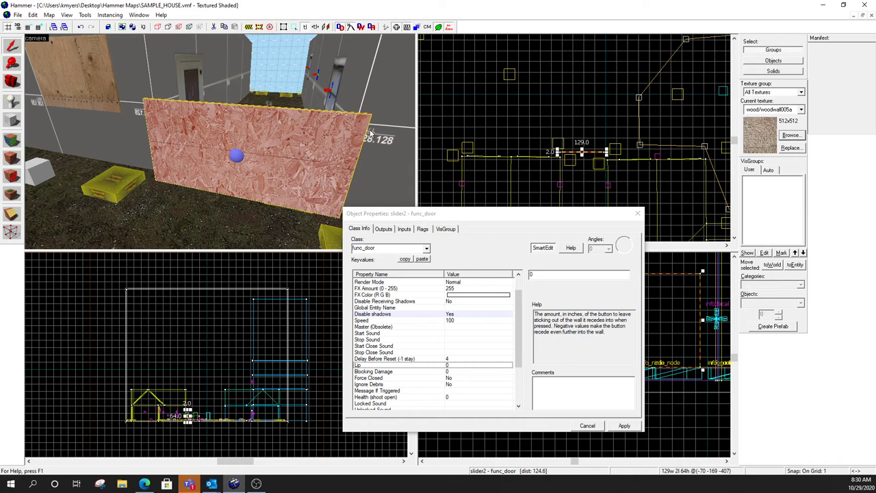
mouse_move(373, 99)
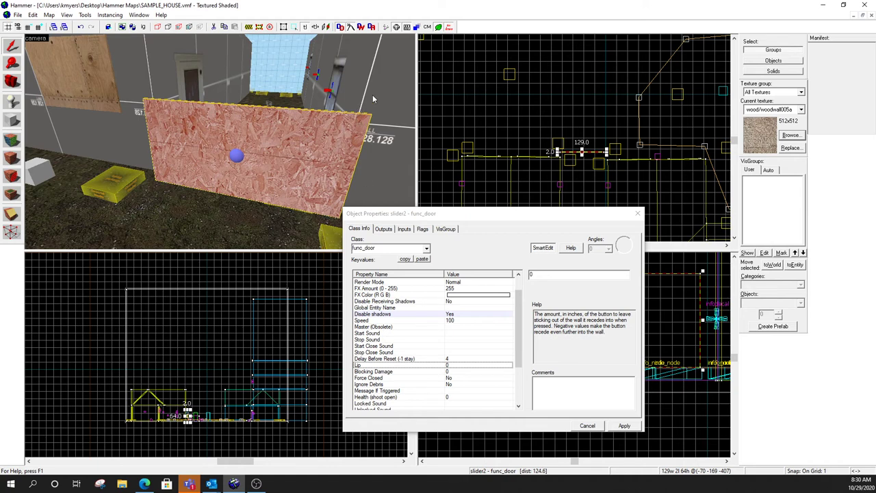
mouse_move(335, 199)
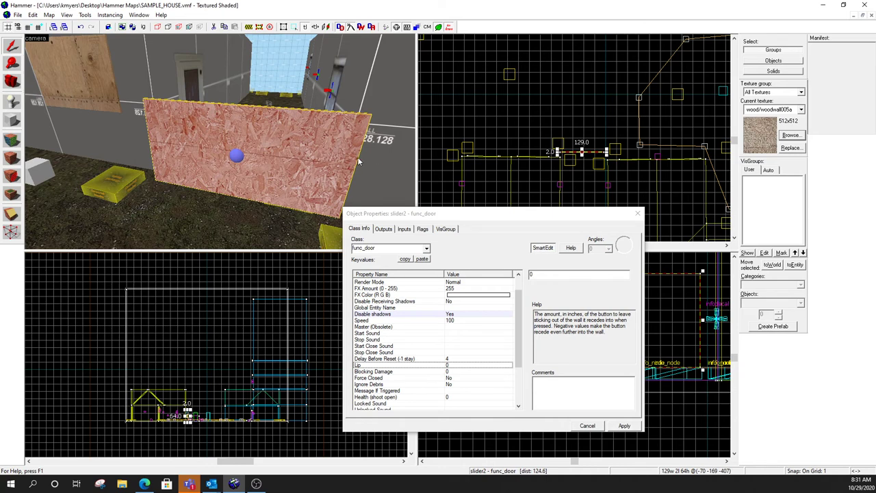
mouse_move(152, 142)
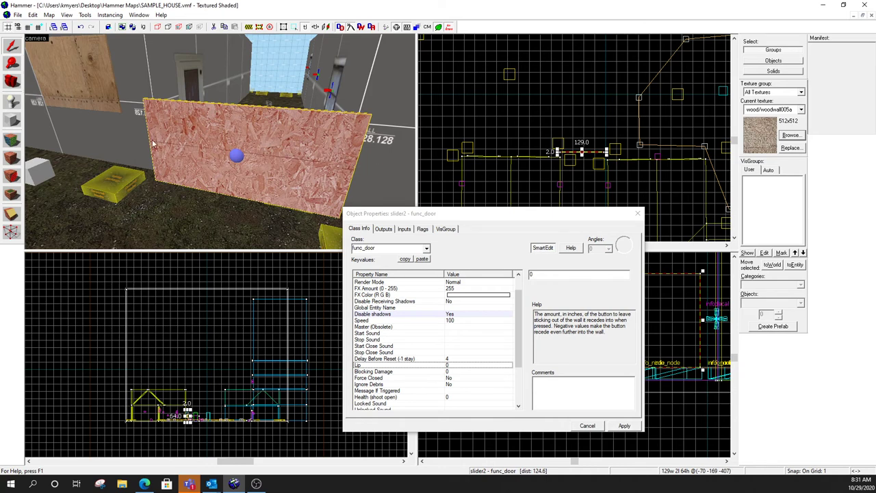
mouse_move(253, 206)
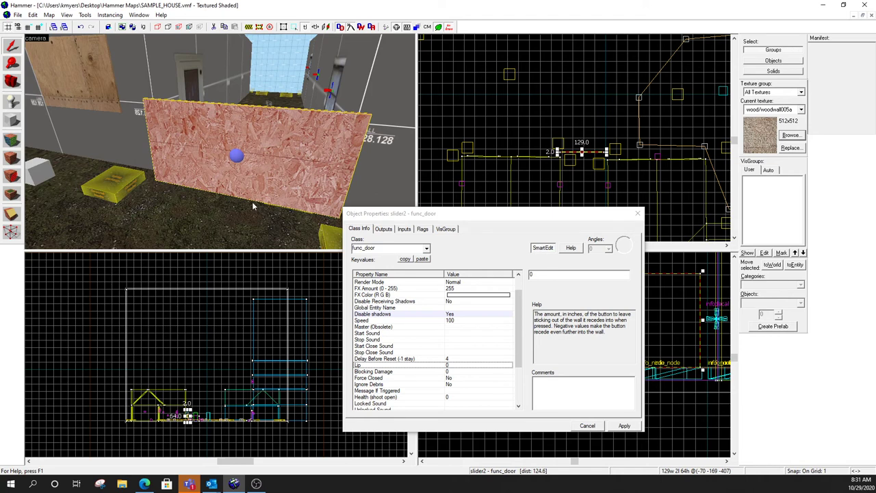
mouse_move(251, 203)
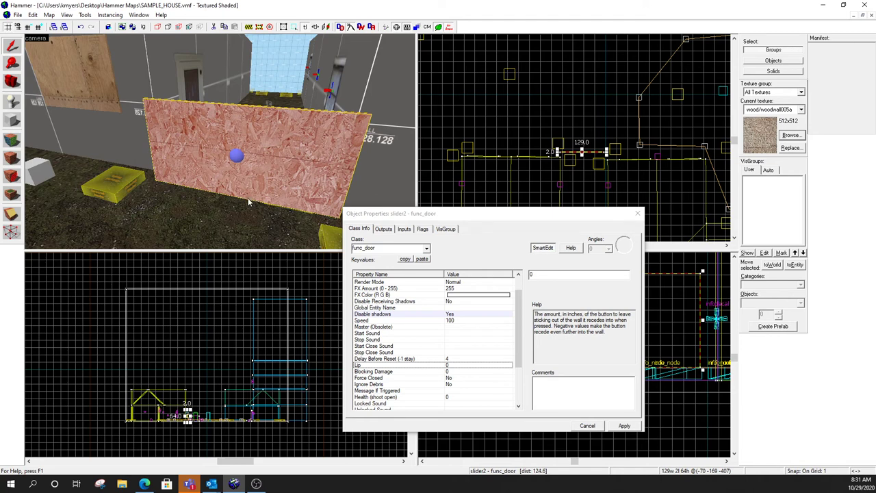
mouse_move(256, 174)
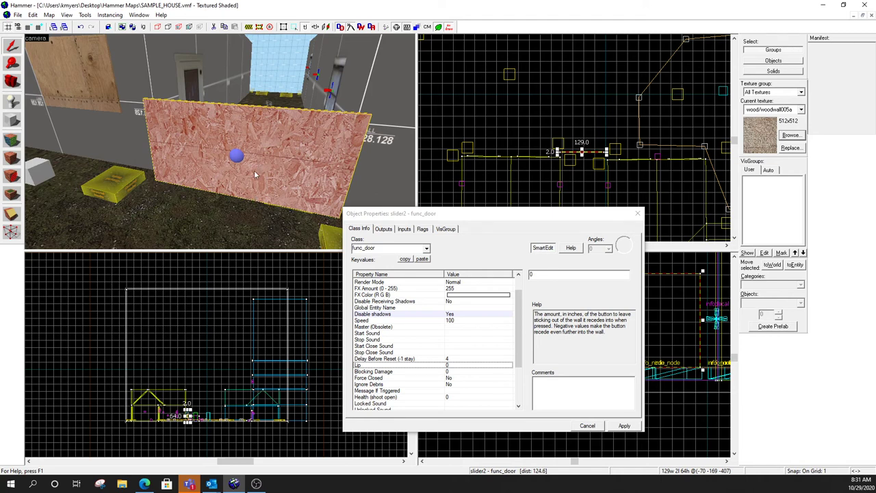
mouse_move(257, 109)
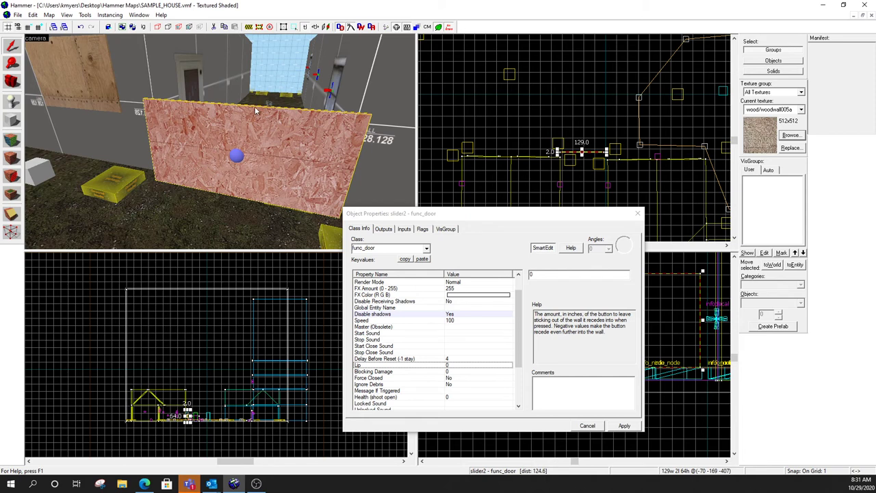
mouse_move(249, 204)
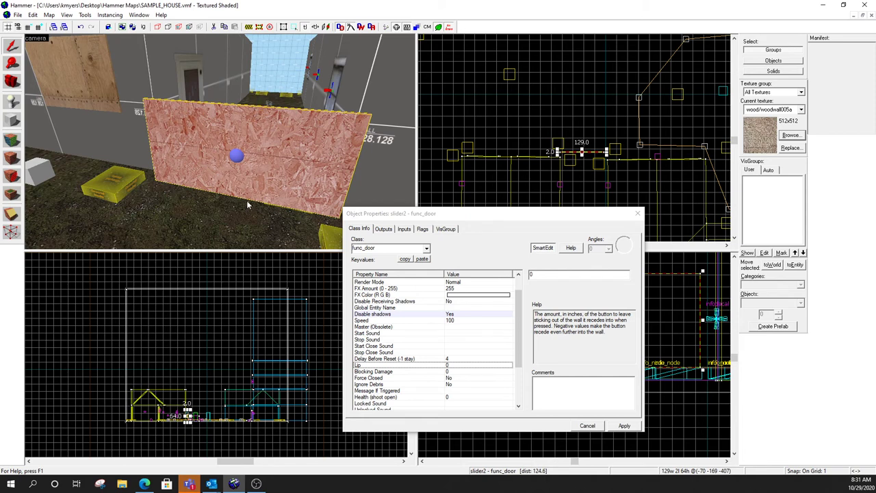
mouse_move(287, 163)
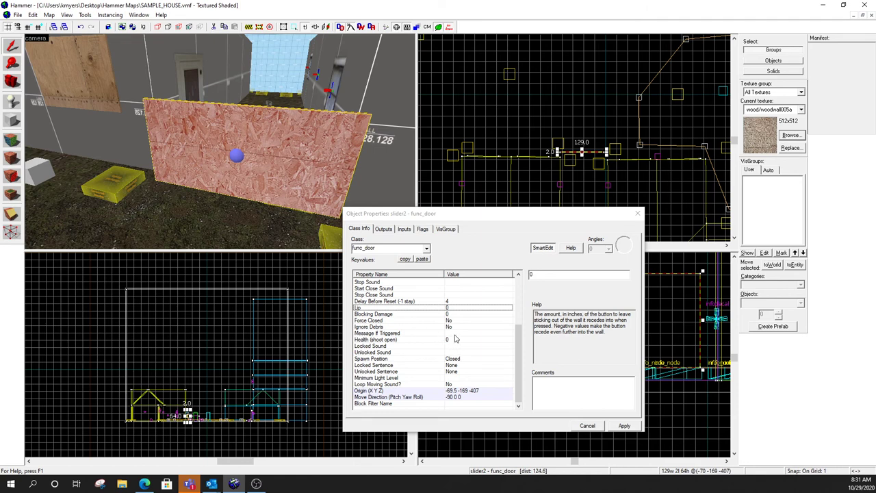
mouse_move(400, 361)
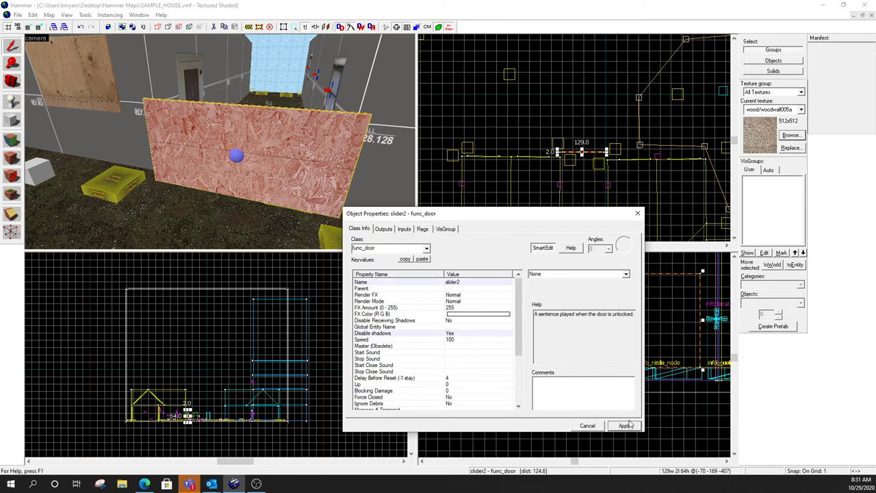
Apply slider2's properties with Move Direction -90 0 0 and Lip 0.
click(623, 425)
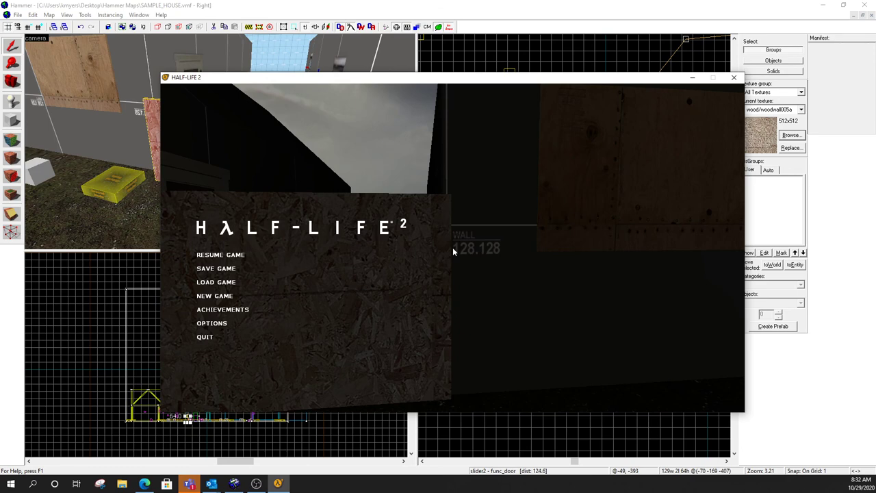
mouse_move(440, 267)
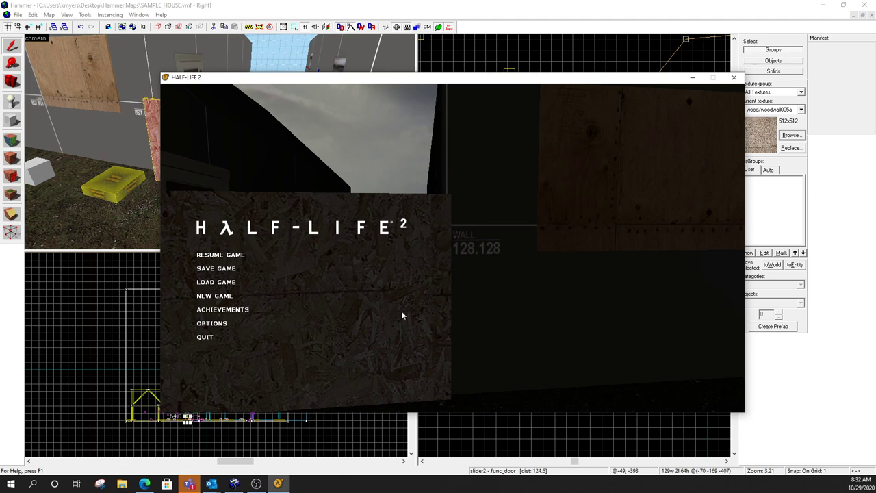
mouse_move(402, 293)
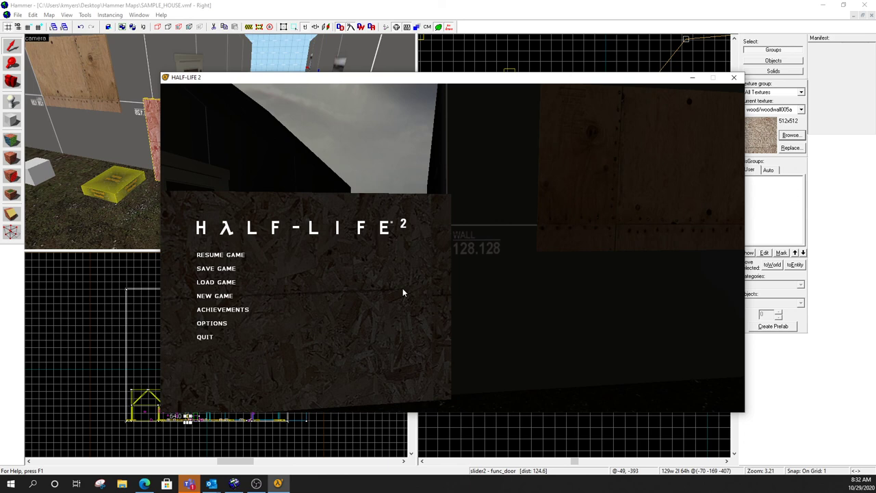
mouse_move(469, 144)
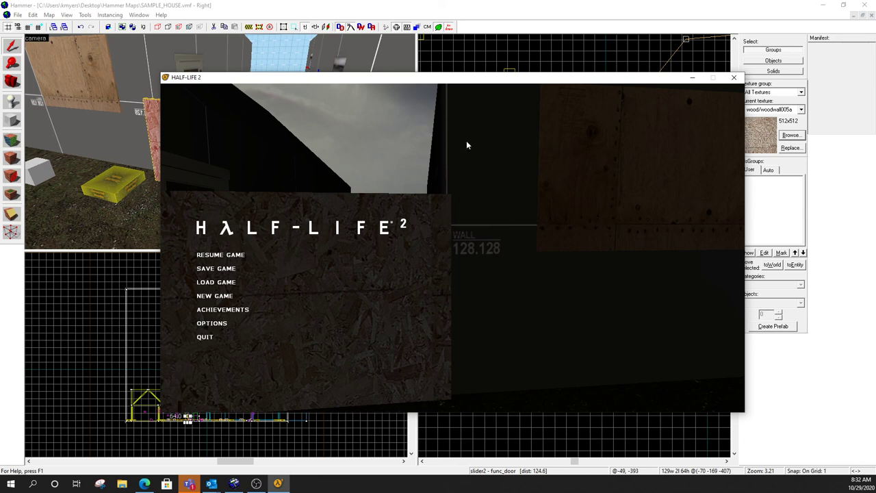